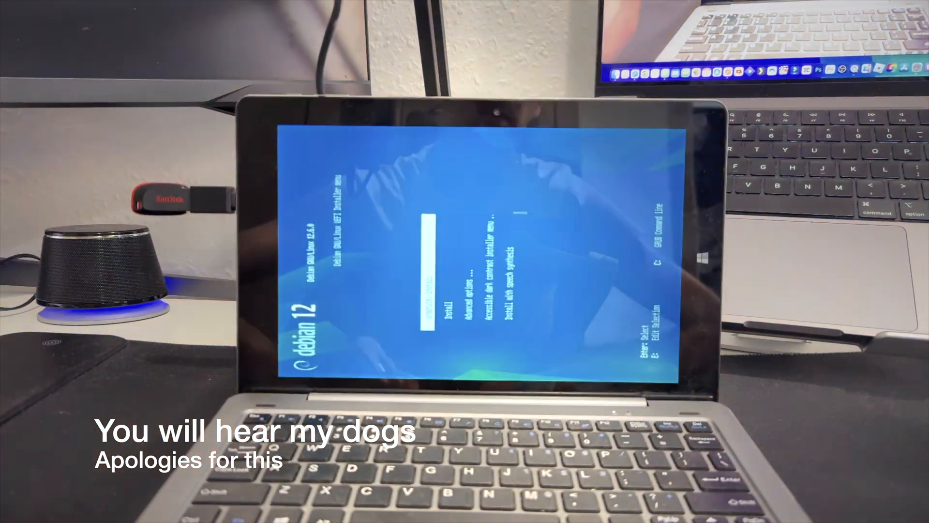
Start the Debian graphical installer and reach the Select a language screen.
{"action": "key", "text": "down"}
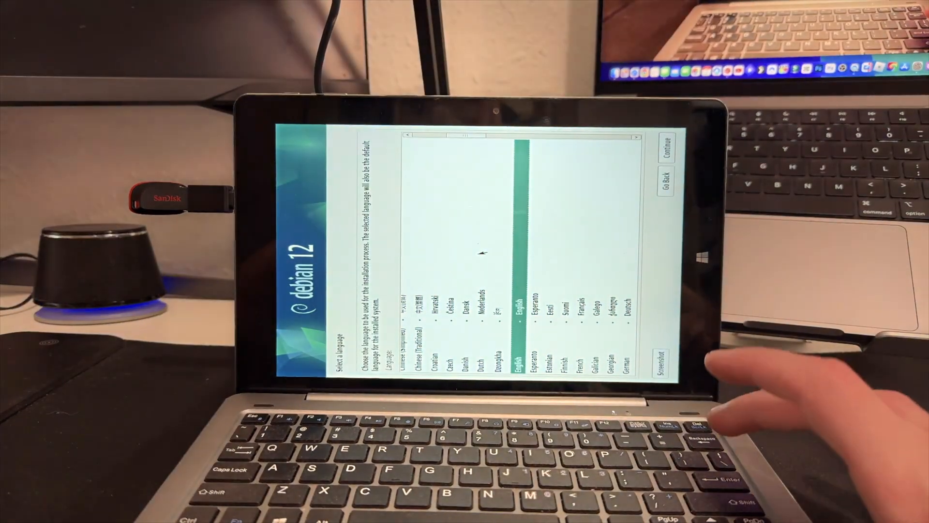
Accept English, United States location, British English keyboard and hostname casaos.
{"action": "left_click", "coordinate": [662, 144]}
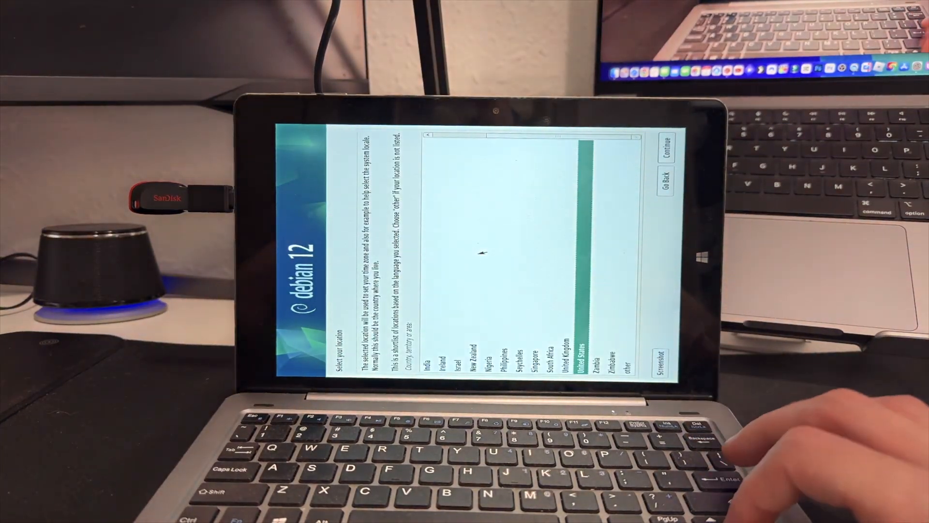
{"action": "left_click", "coordinate": [667, 144]}
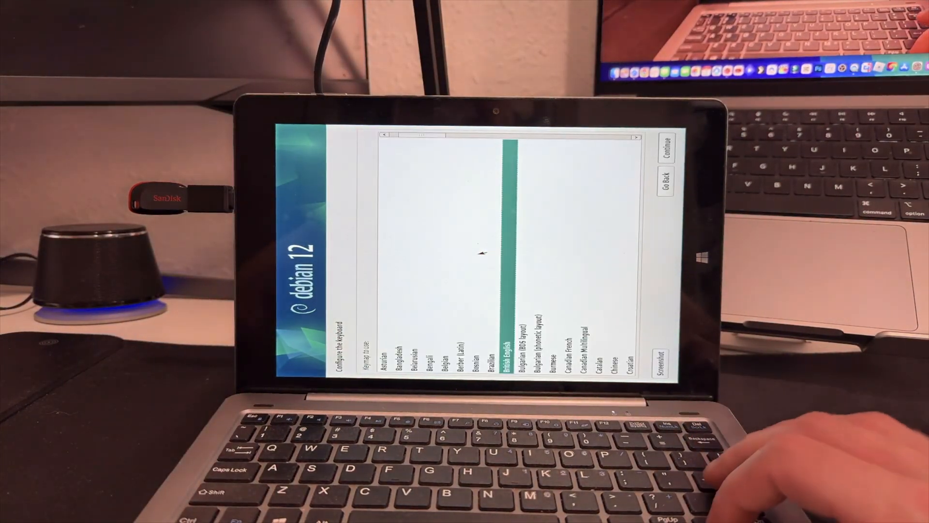
{"action": "left_click", "coordinate": [666, 146]}
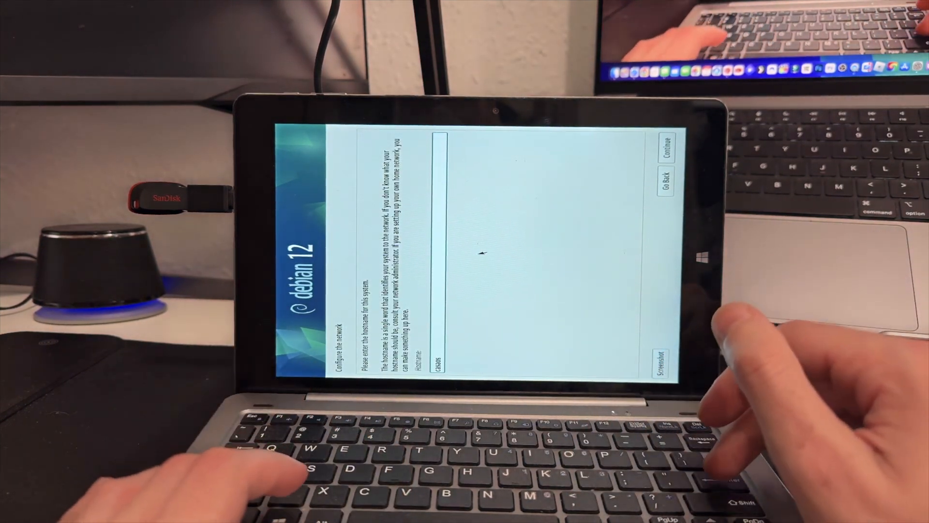
{"action": "left_click", "coordinate": [669, 145]}
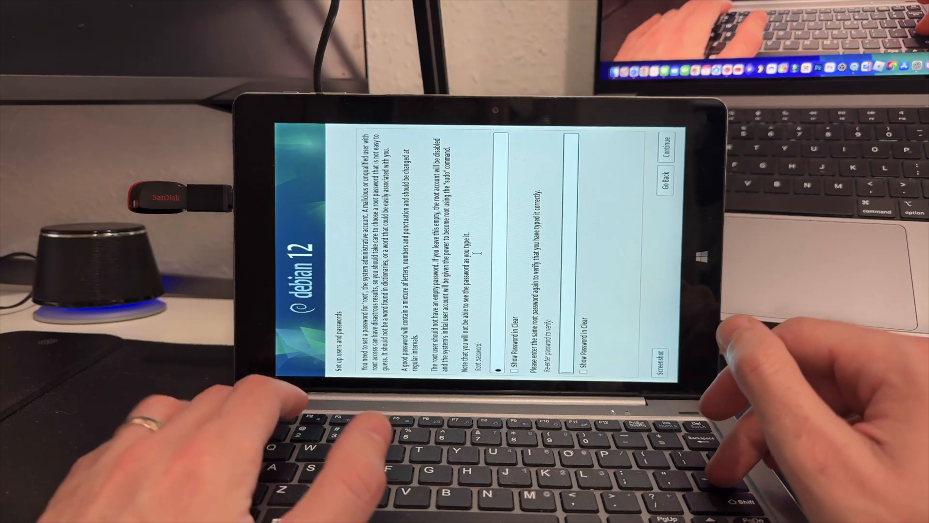
Confirm the root password, user full name, username and user password to reach Partition disks.
{"action": "left_click", "coordinate": [667, 144]}
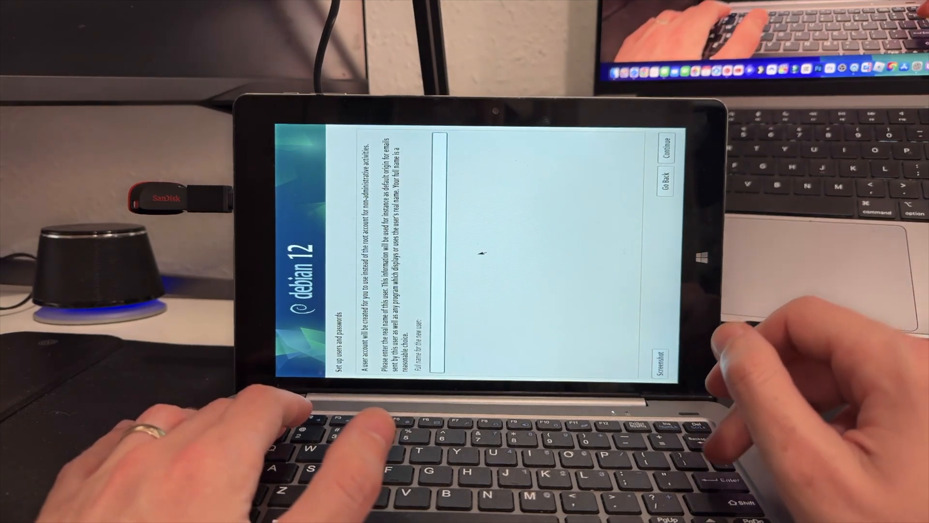
{"action": "left_click", "coordinate": [669, 145]}
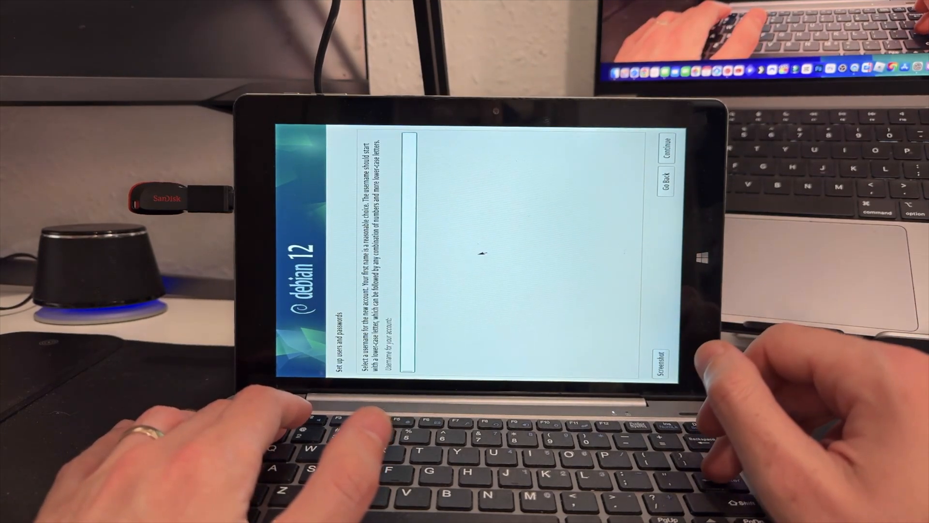
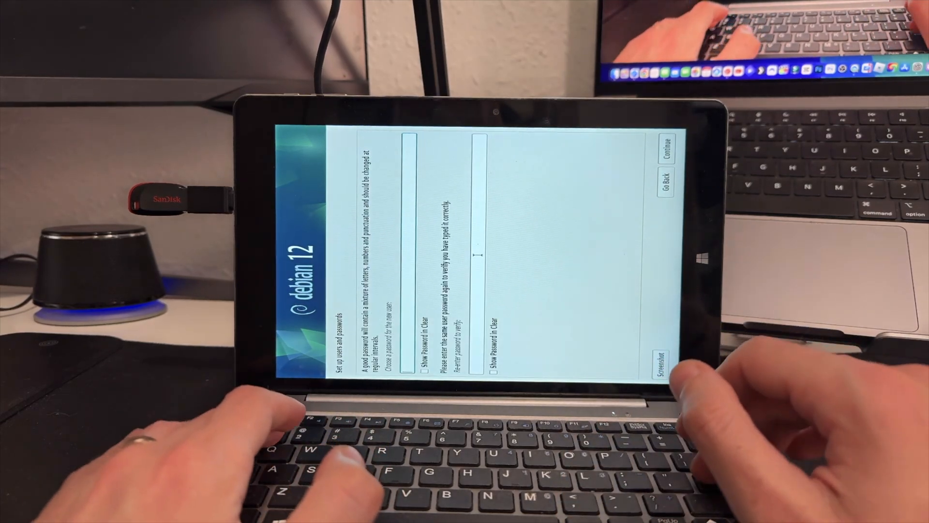
{"action": "left_click", "coordinate": [668, 145]}
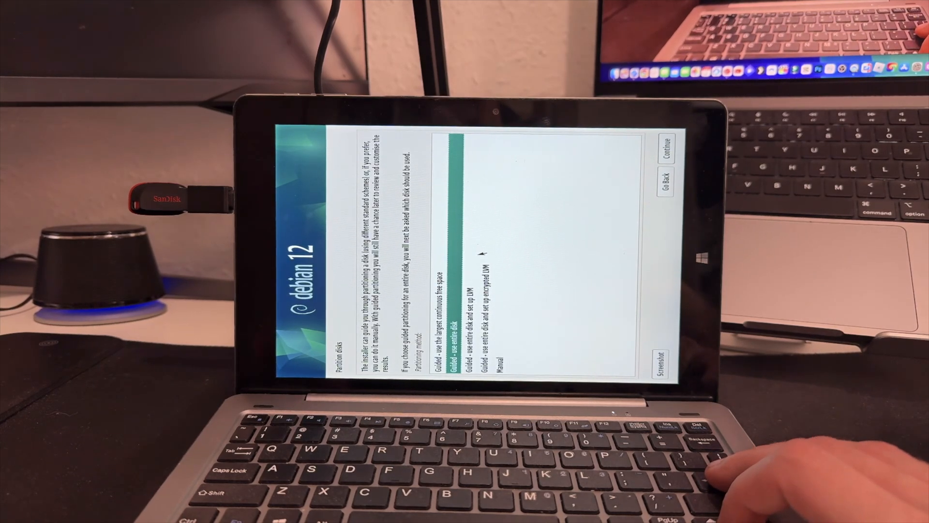
Use Guided - entire disk on the internal MMC/SD card and write the partition changes.
{"action": "left_click", "coordinate": [669, 142]}
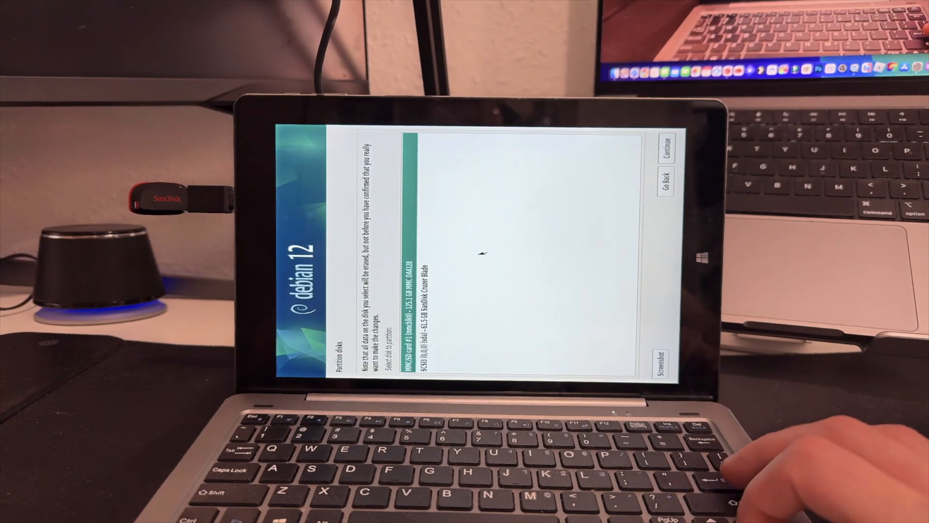
{"action": "left_click", "coordinate": [422, 337]}
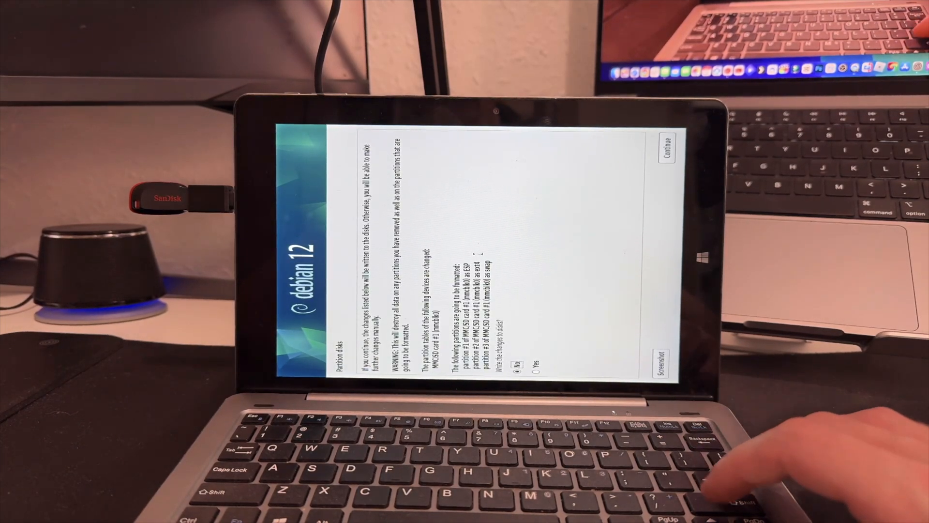
{"action": "left_click", "coordinate": [524, 364]}
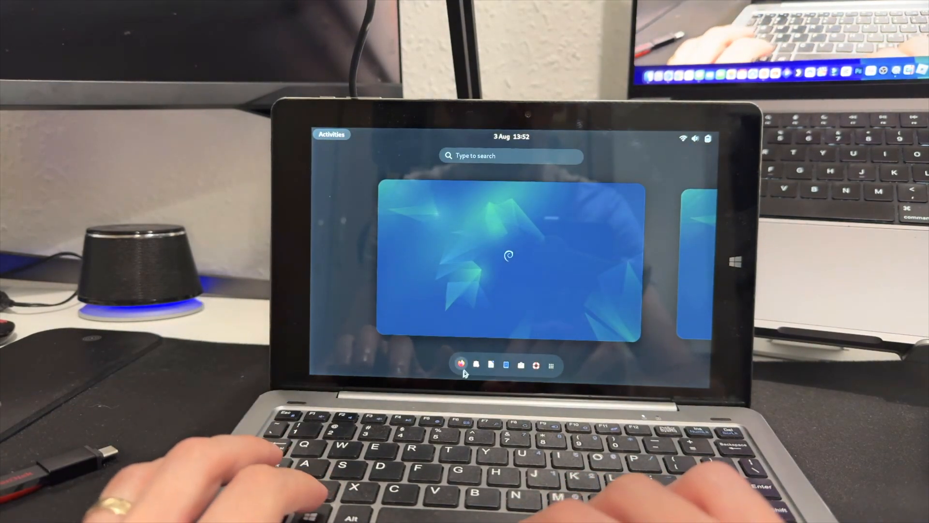
In Firefox search 'casaos install', open casaos.io and copy the curl install command.
{"action": "left_click", "coordinate": [460, 364]}
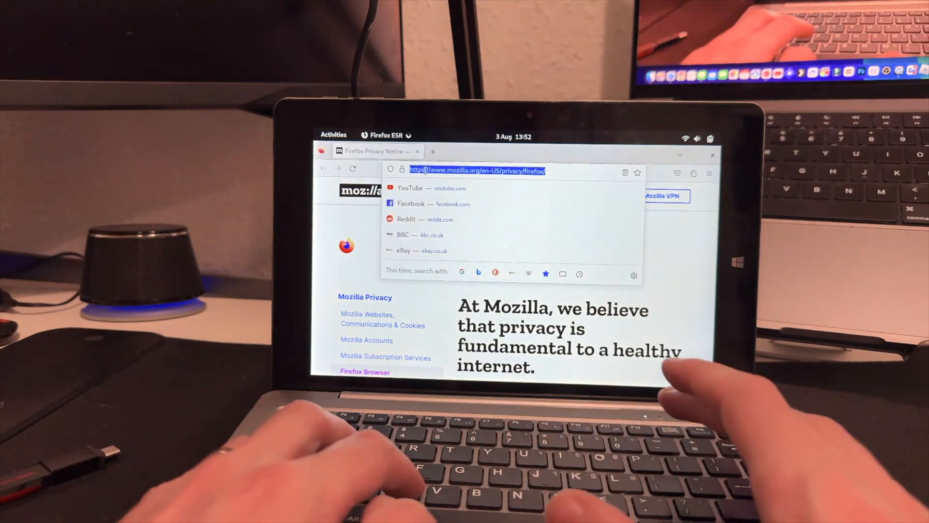
{"action": "type", "text": "casaos install"}
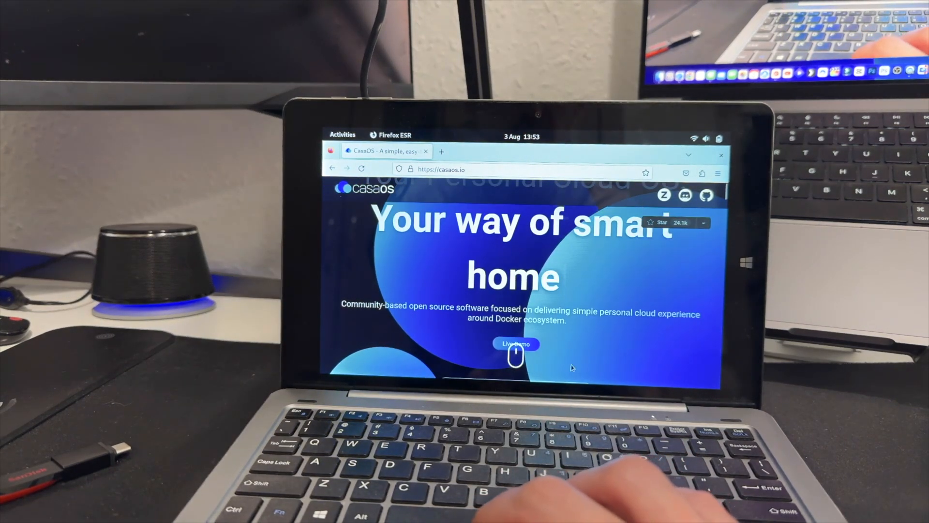
{"action": "scroll", "scroll_direction": "down", "scroll_amount": 3}
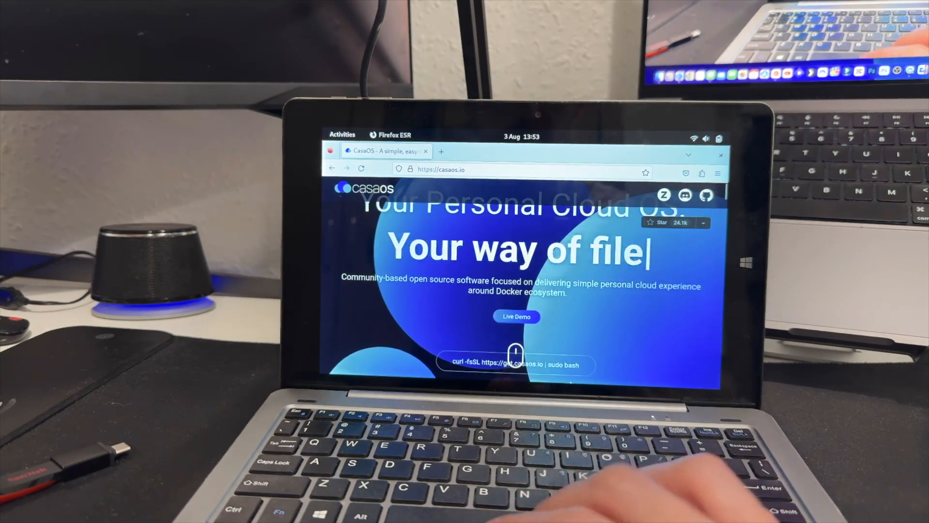
{"action": "left_click", "coordinate": [516, 365]}
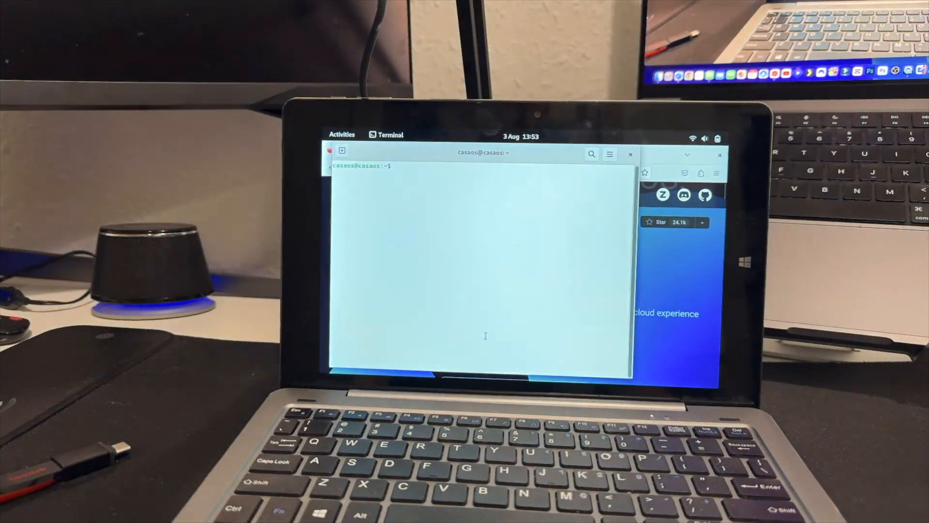
Run sudo apt update, switch to root, install gedit with apt and open the sudoers file.
{"action": "type", "text": "sudo"}
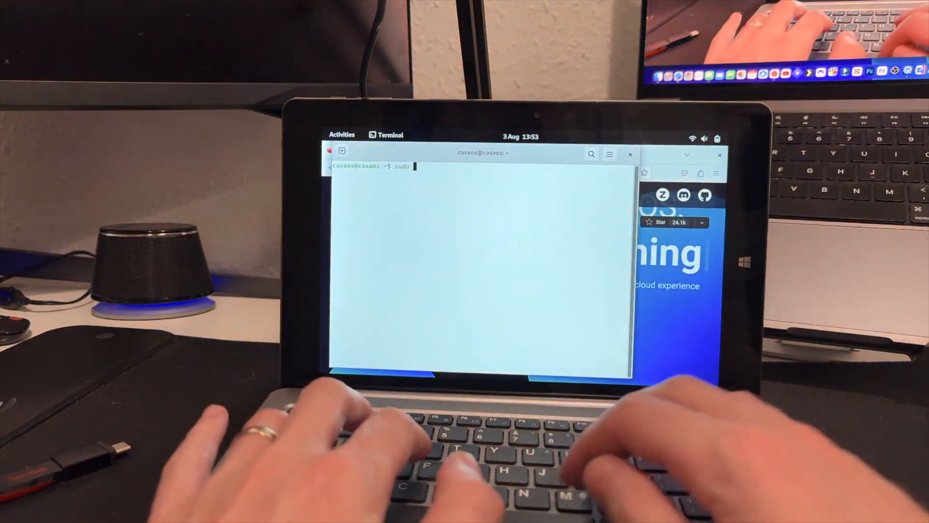
{"action": "type", "text": "apt update"}
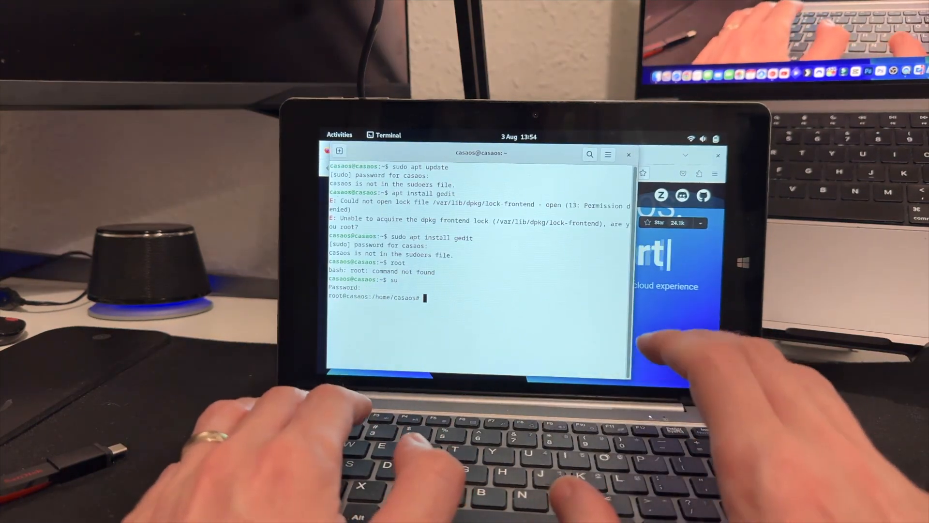
{"action": "type", "text": "s"}
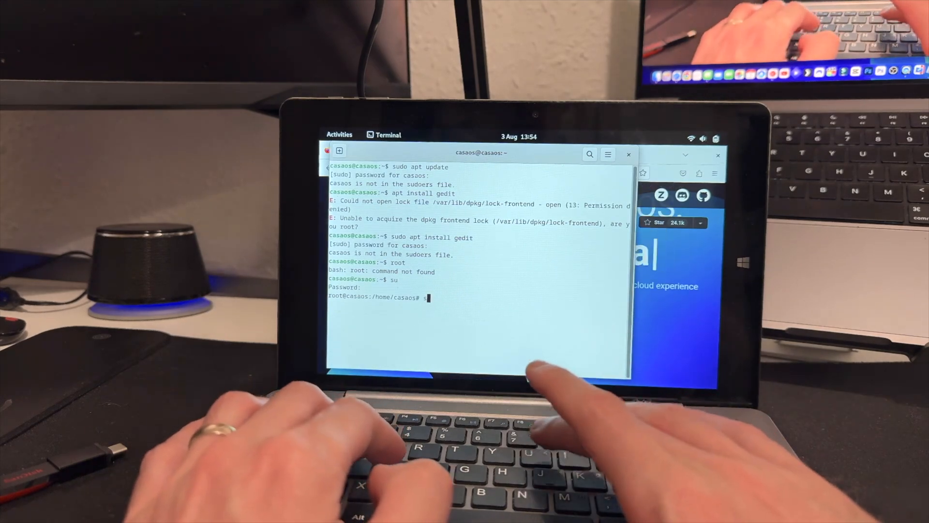
{"action": "type", "text": "udo apt"}
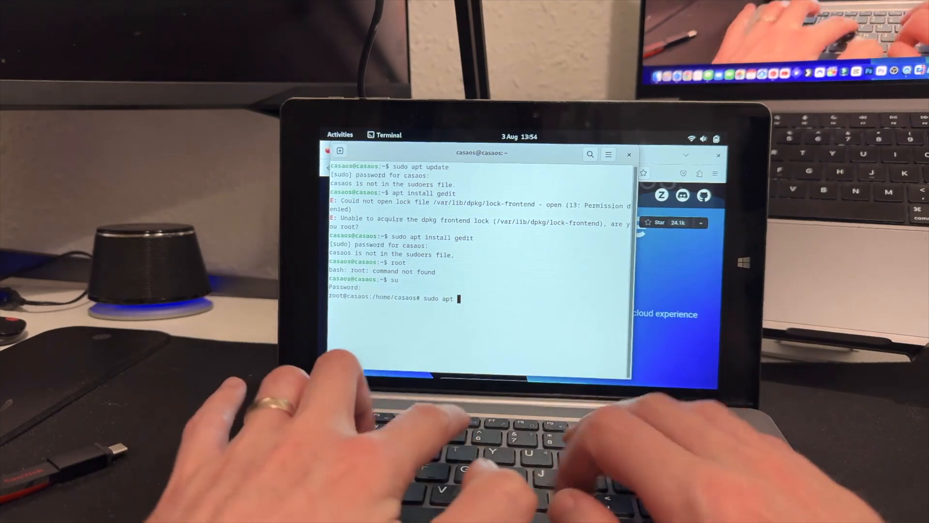
{"action": "type", "text": "install gedit"}
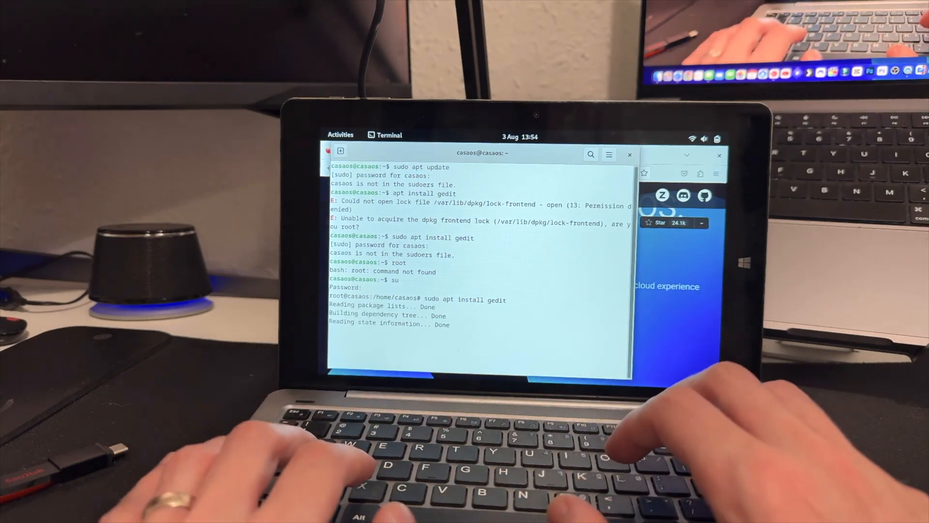
{"action": "type", "text": "y"}
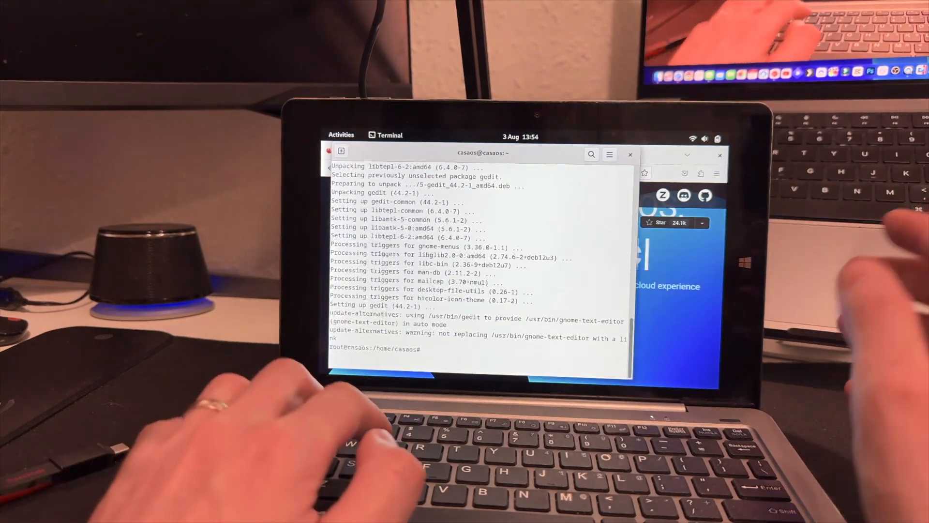
{"action": "type", "text": "gedit"}
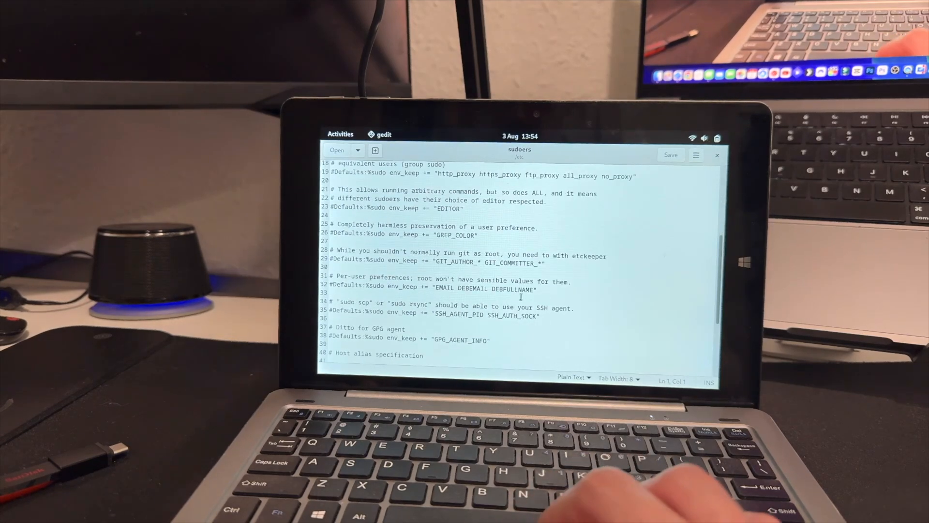
Add 'casaos ALL=(ALL:ALL) ALL' below the root line in sudoers, save and close gedit.
{"action": "scroll", "scroll_direction": "down", "scroll_amount": 3}
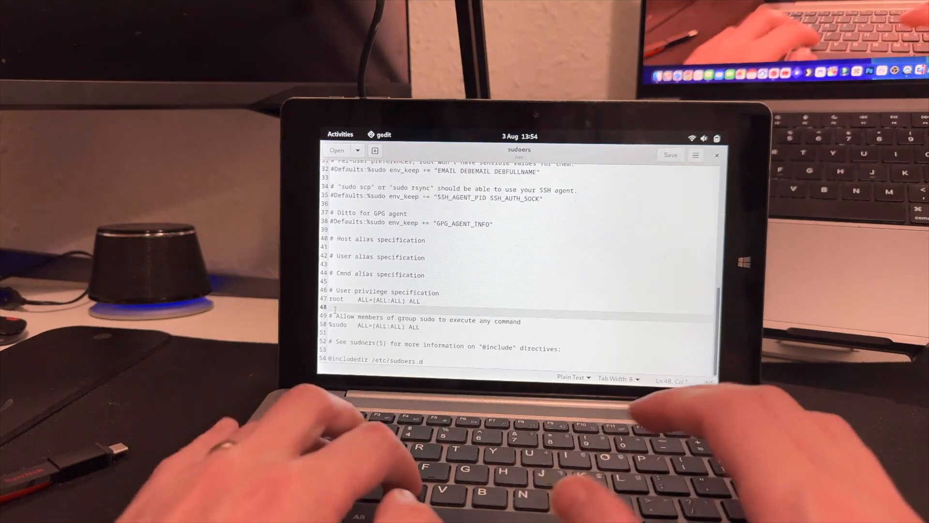
{"action": "type", "text": "casaos"}
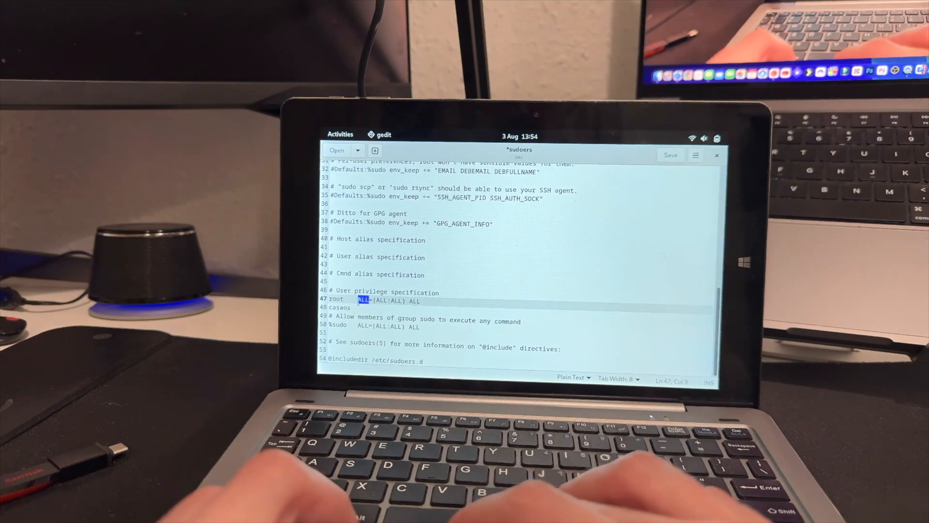
{"action": "type", "text": "ALL=(ALL:ALL) ALL"}
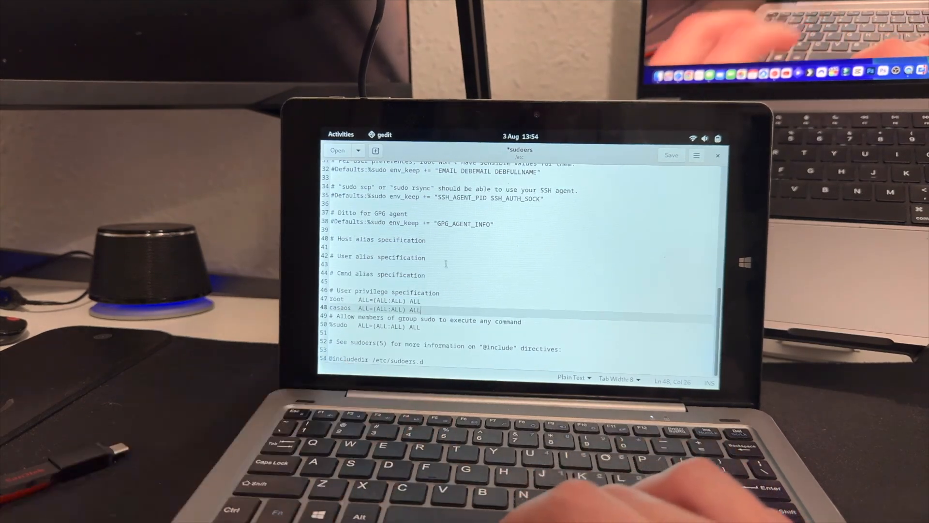
{"action": "left_click", "coordinate": [672, 155]}
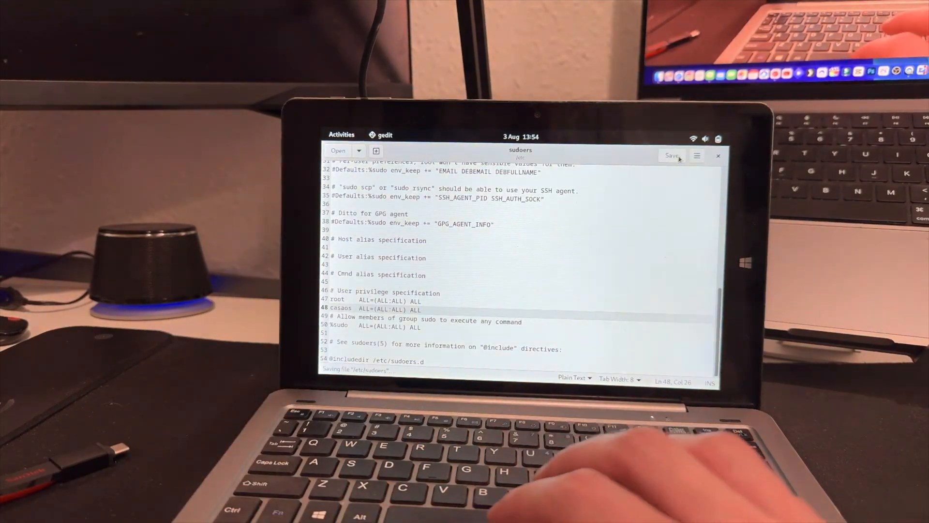
{"action": "left_click", "coordinate": [672, 154]}
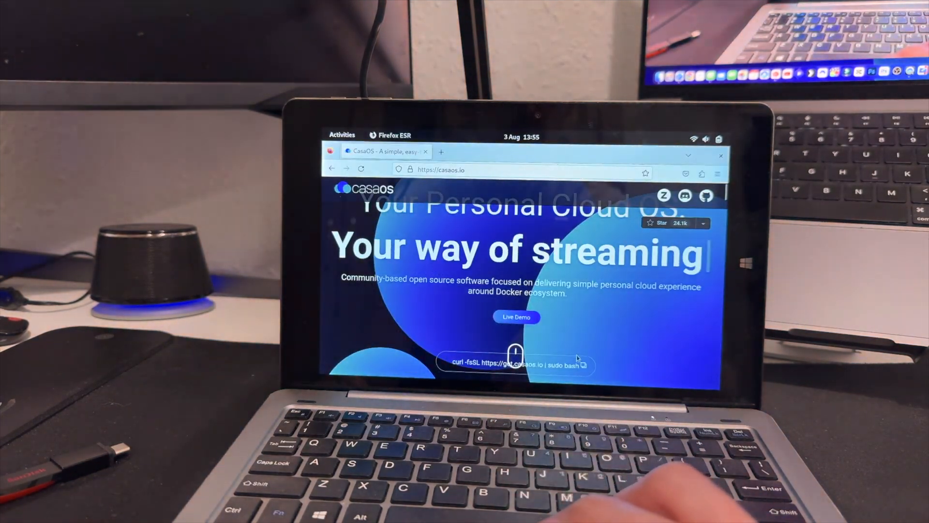
{"action": "left_click", "coordinate": [583, 365]}
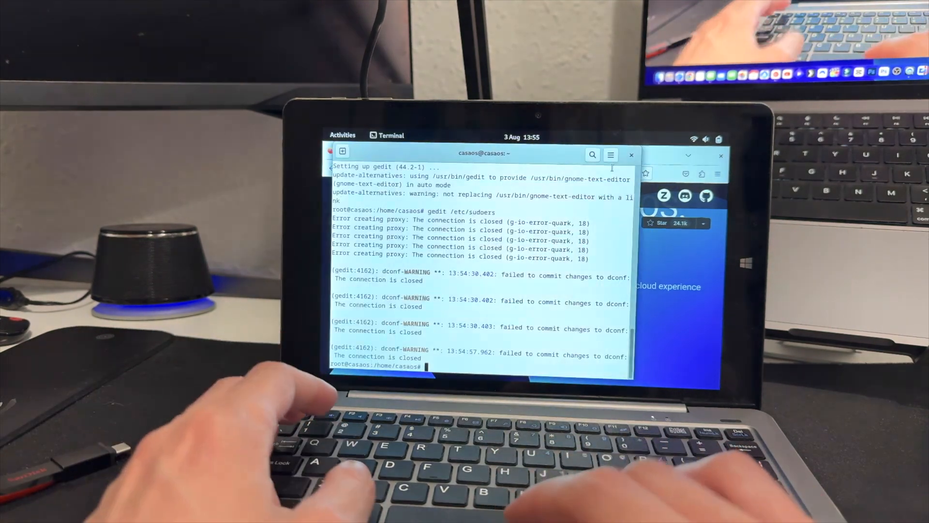
{"action": "type", "text": "sudo apt update"}
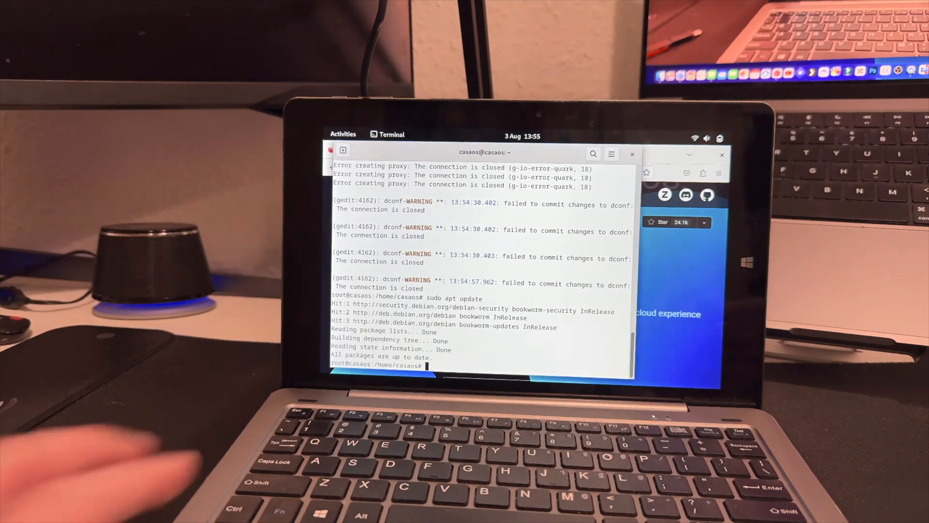
{"action": "type", "text": "sudo apt upgrade"}
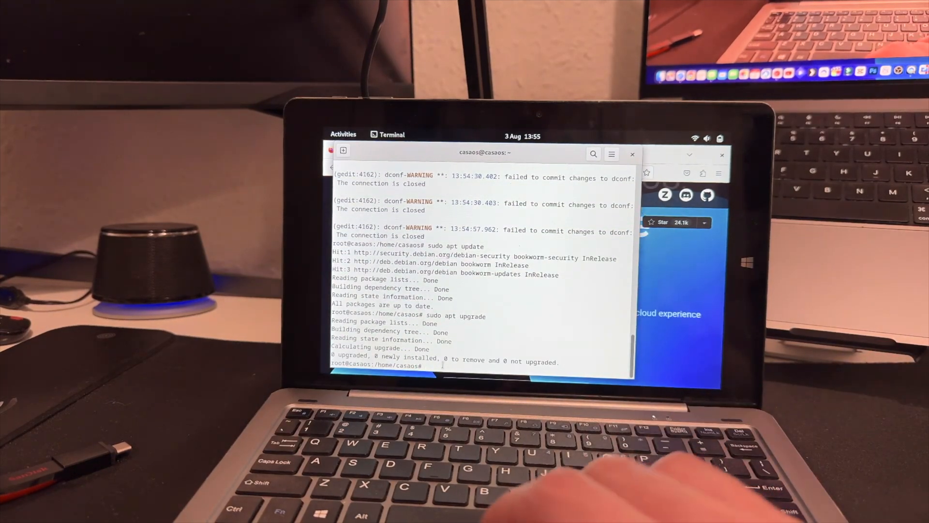
{"action": "type", "text": "curl -fsSL https://get.casaos.io | sudo bash"}
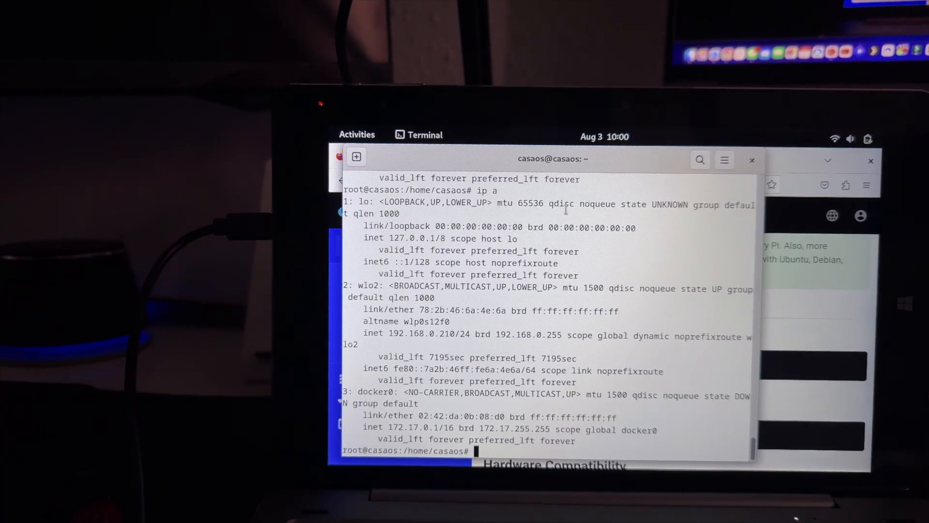
Run ip a and read the wlo2 inet address 192.168.0.210.
{"action": "type", "text": "i"}
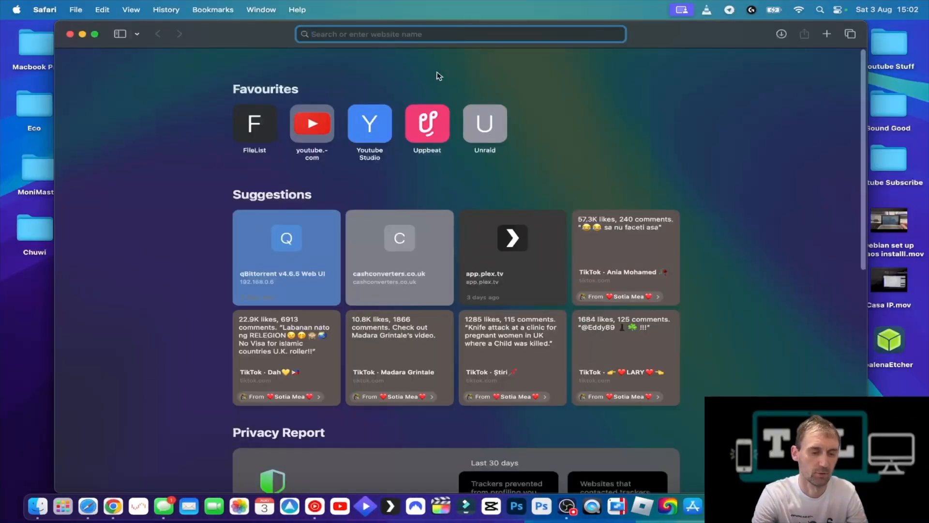
Browse to 192.168.0.210 in Safari and create the casaos admin account with its password.
{"action": "type", "text": "192.168.0.6:8"}
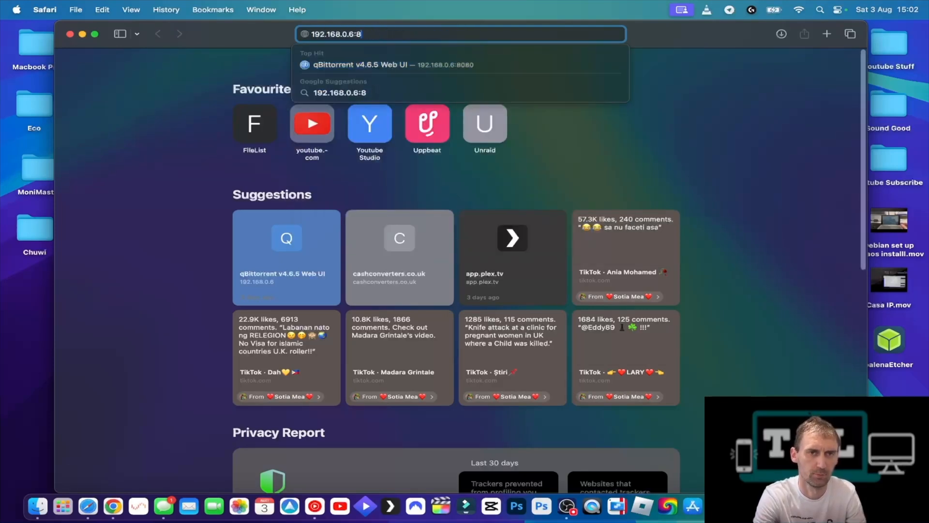
{"action": "type", "text": "192.168.0.210"}
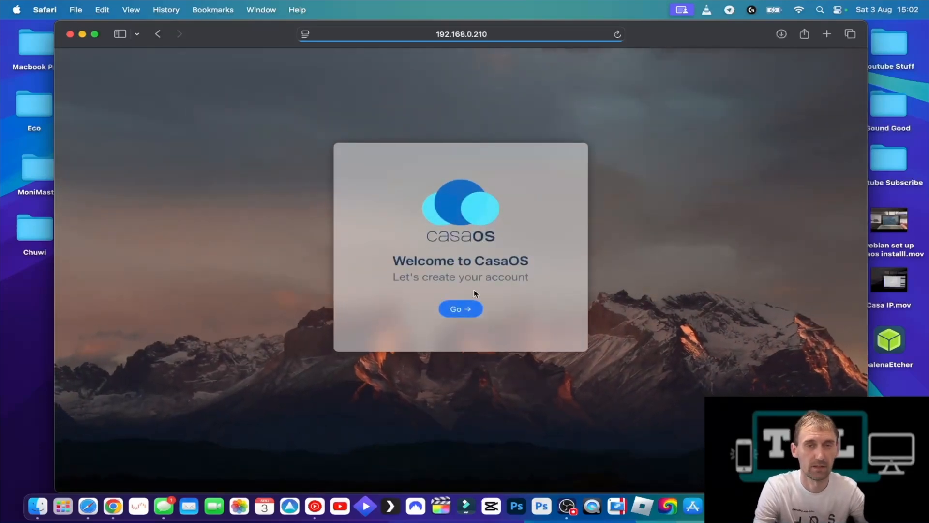
{"action": "left_click", "coordinate": [460, 309]}
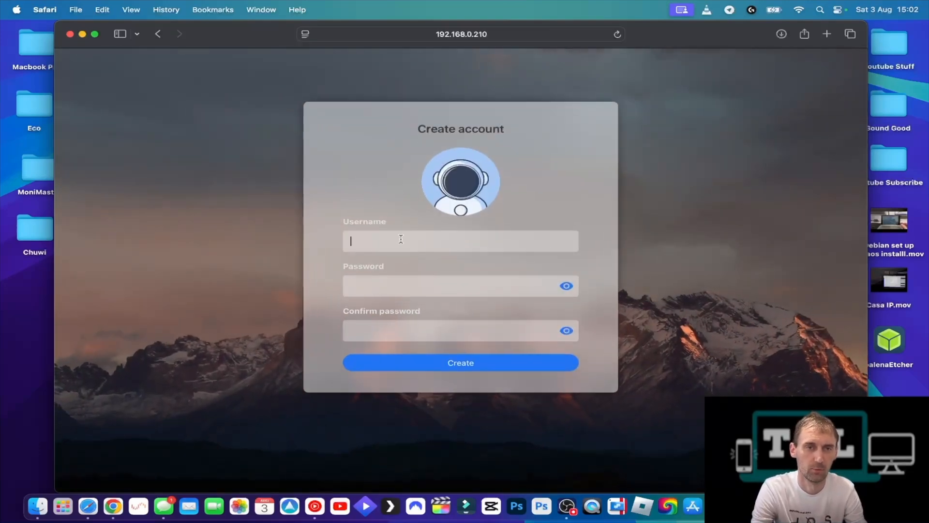
{"action": "type", "text": "casaos"}
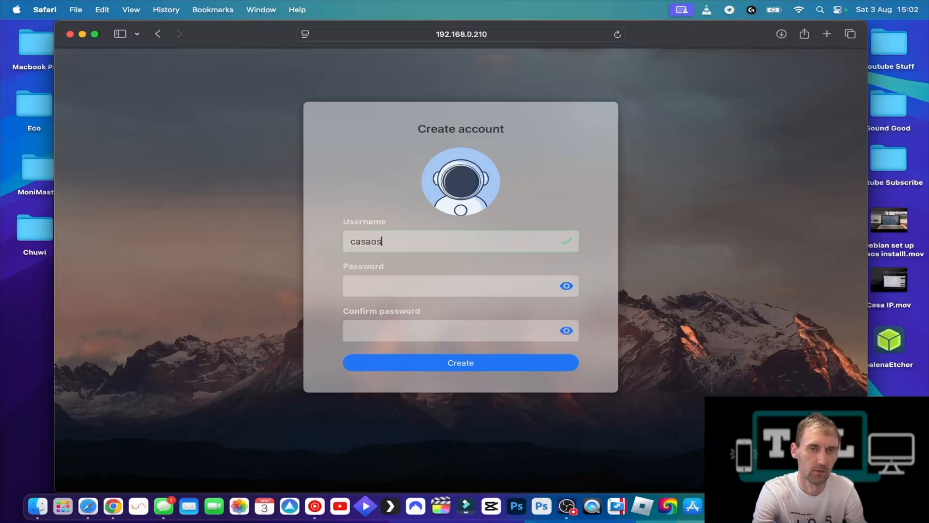
{"action": "type", "text": "••"}
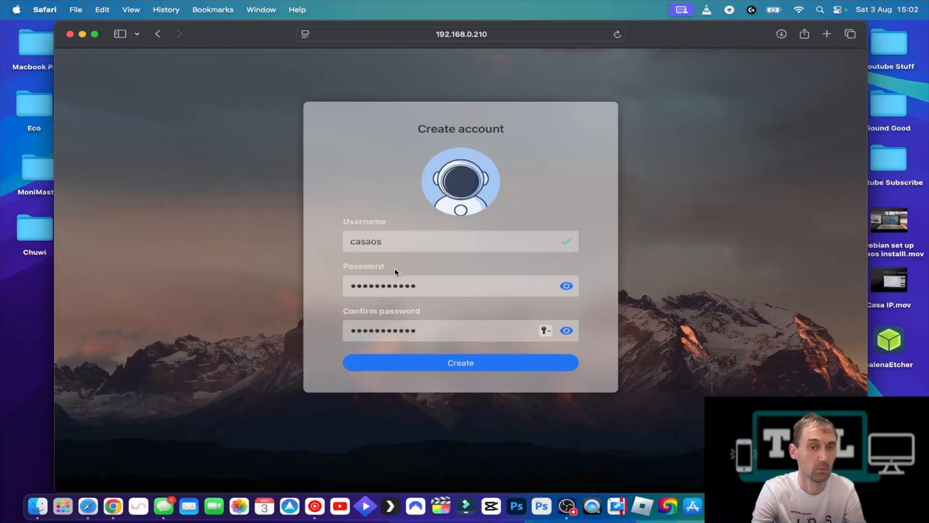
{"action": "left_click", "coordinate": [461, 362]}
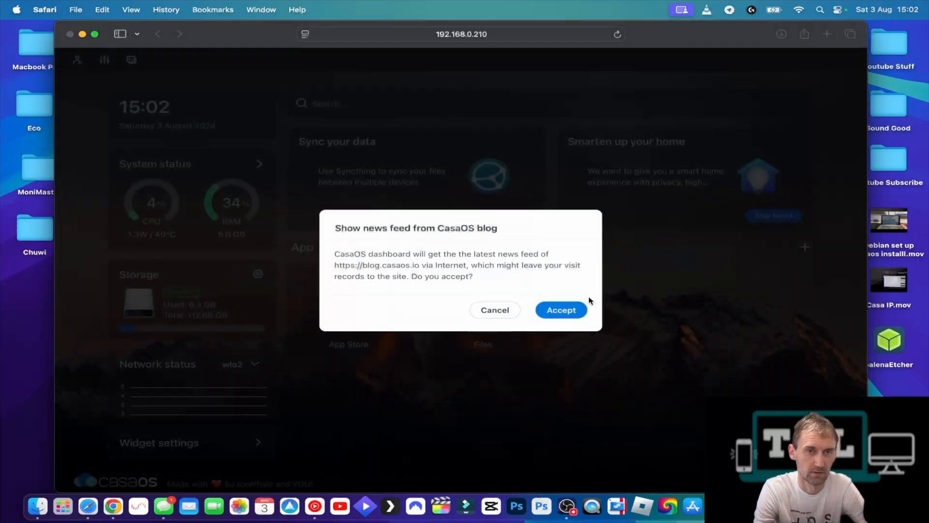
Share the Media folder on the network from the Files app, exposing smb://192.168.0.210/Media.
{"action": "left_click", "coordinate": [559, 310]}
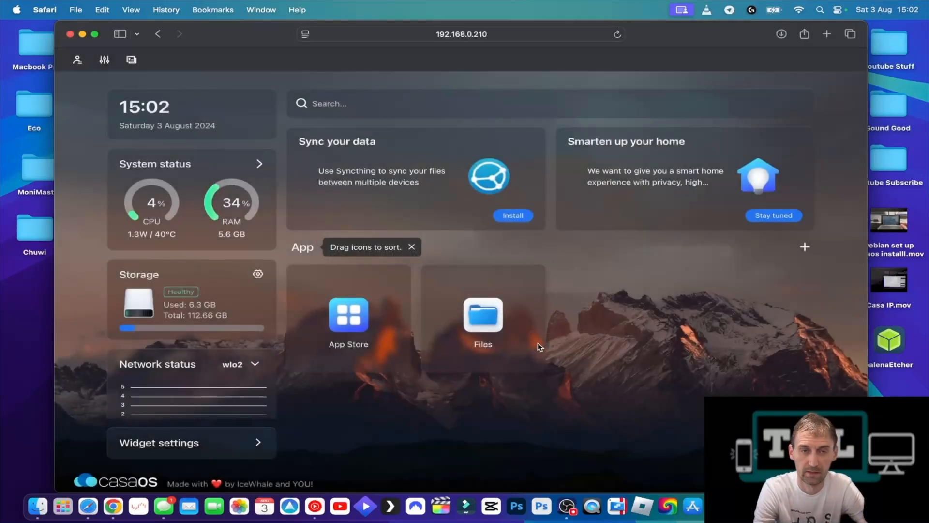
{"action": "double_click", "coordinate": [230, 234]}
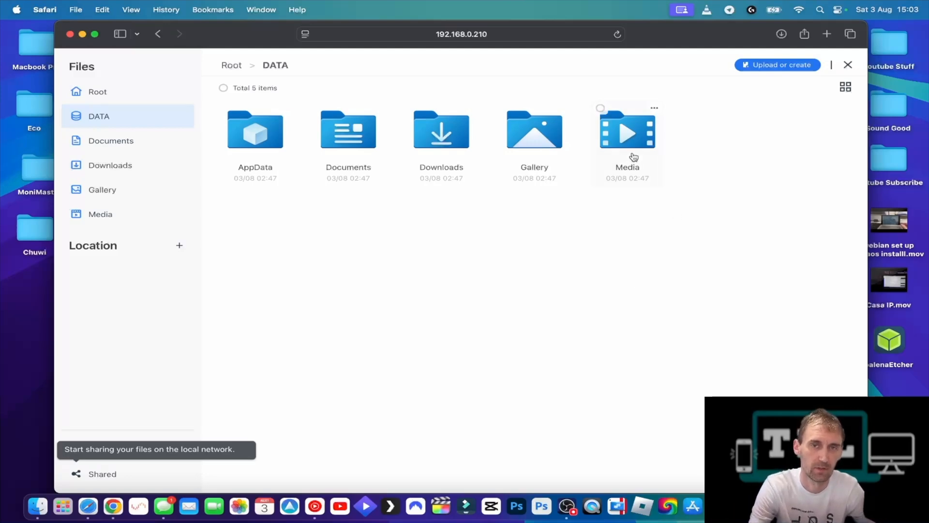
{"action": "left_click", "coordinate": [654, 107]}
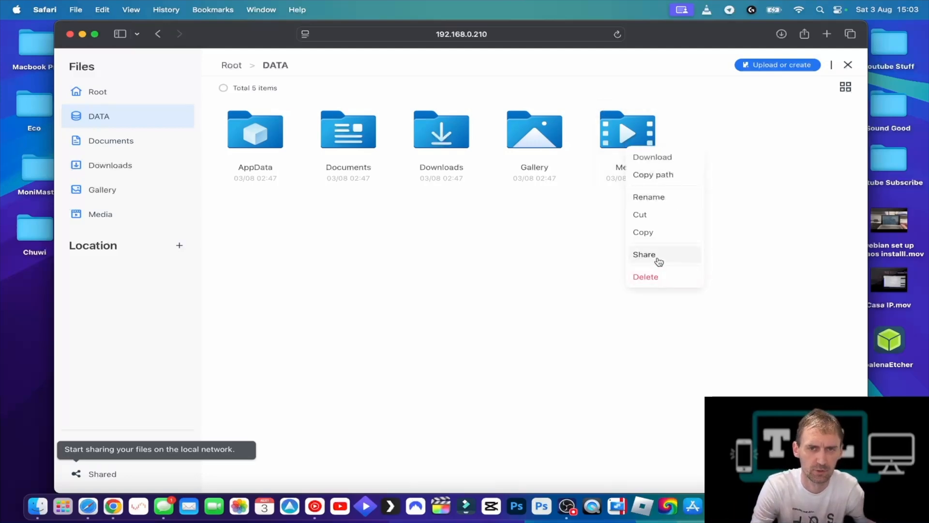
{"action": "left_click", "coordinate": [644, 255]}
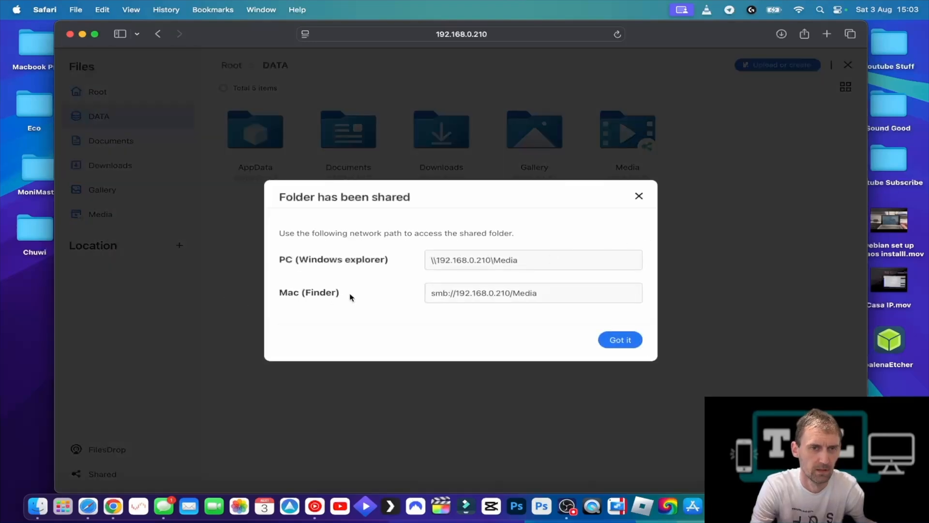
{"action": "double_click", "coordinate": [474, 260]}
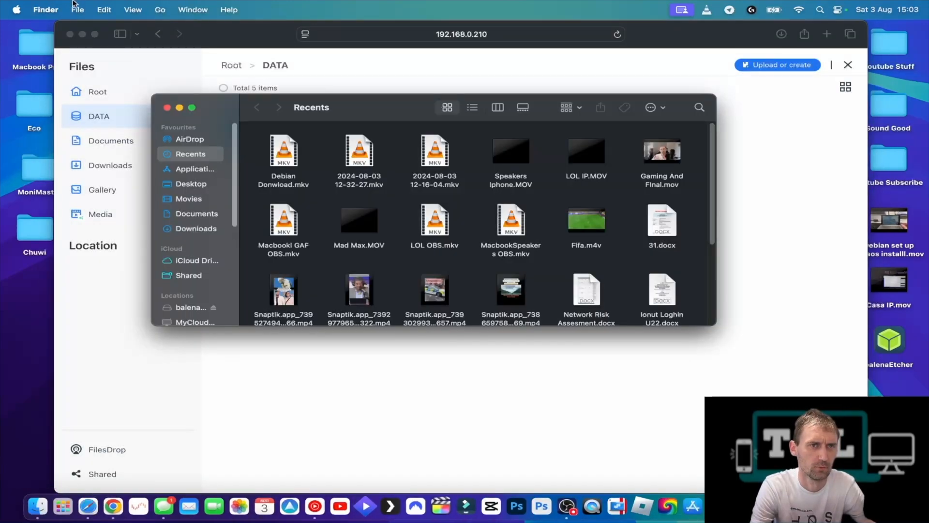
Connect Finder to smb://192.168.0.210/Media as user casaos, listing Movies, Music and TV Shows.
{"action": "left_click", "coordinate": [160, 10]}
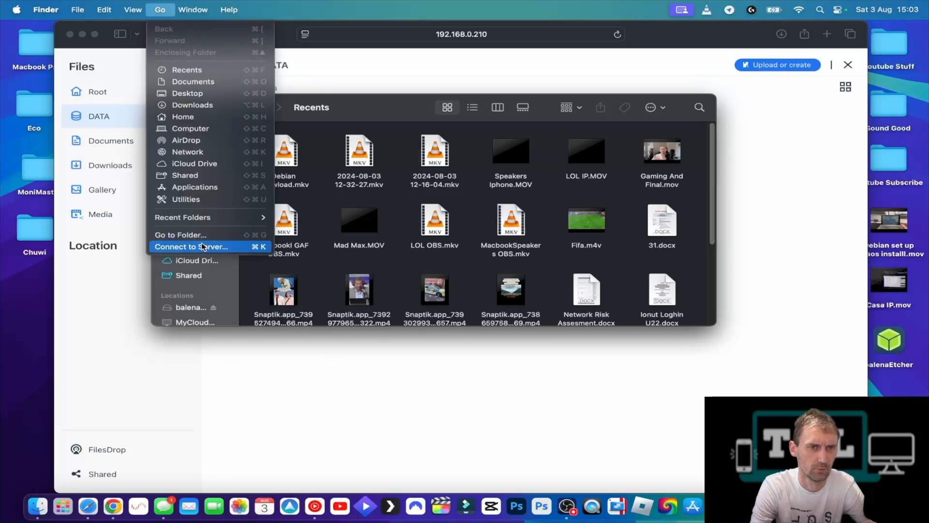
{"action": "left_click", "coordinate": [191, 247]}
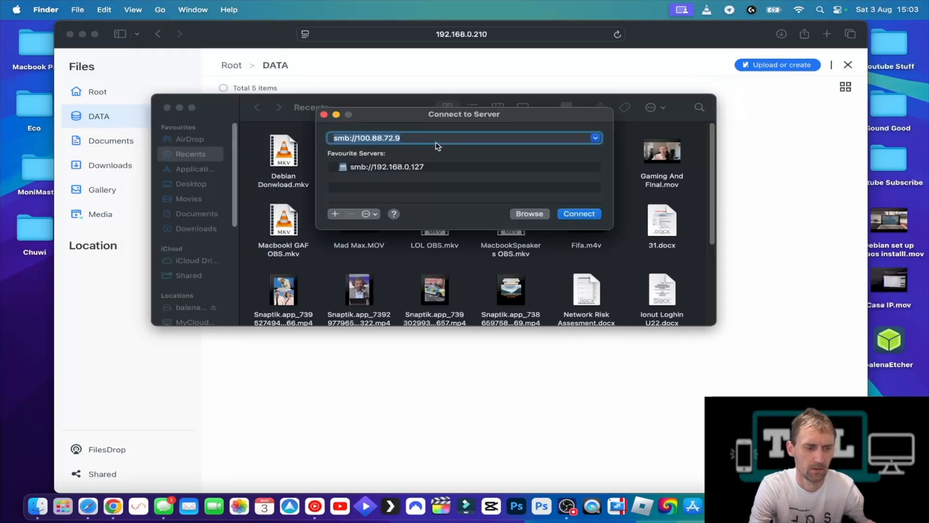
{"action": "left_click", "coordinate": [579, 213]}
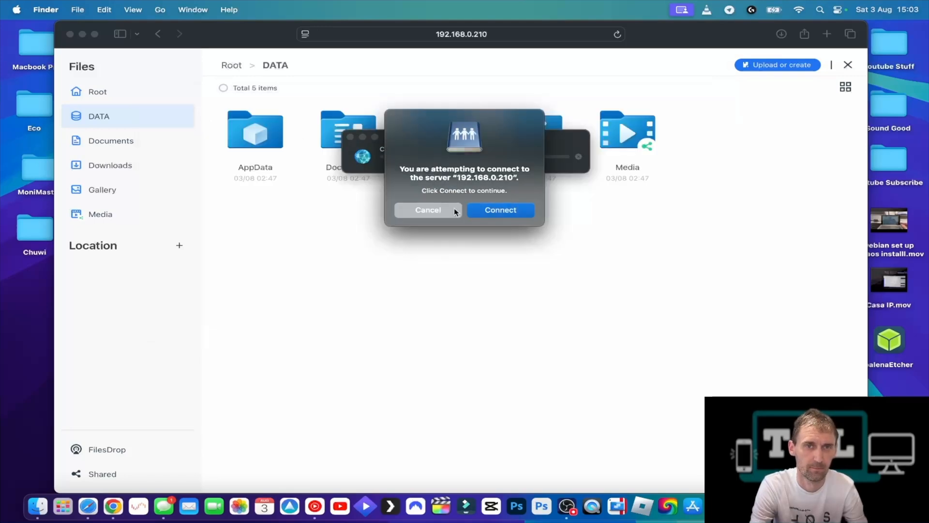
{"action": "left_click", "coordinate": [499, 210]}
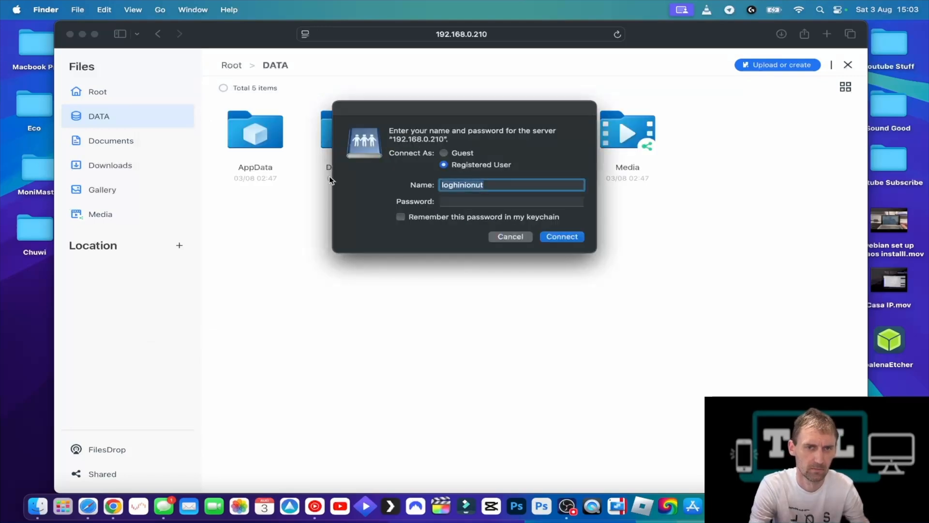
{"action": "type", "text": "casaos"}
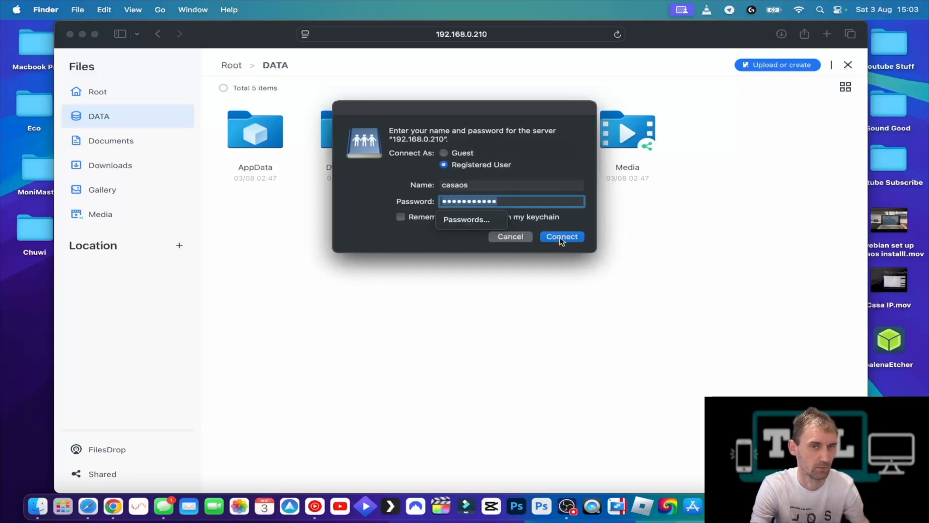
{"action": "left_click", "coordinate": [561, 236]}
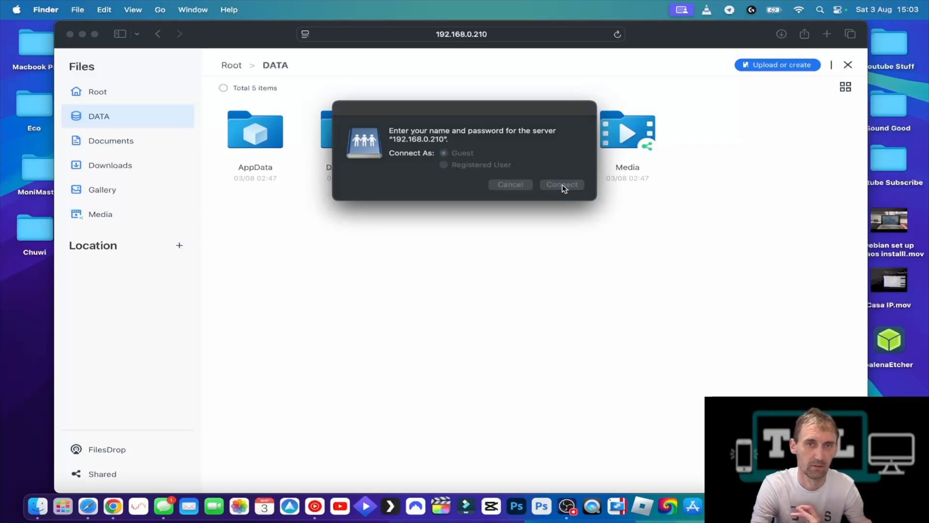
{"action": "left_click", "coordinate": [561, 184]}
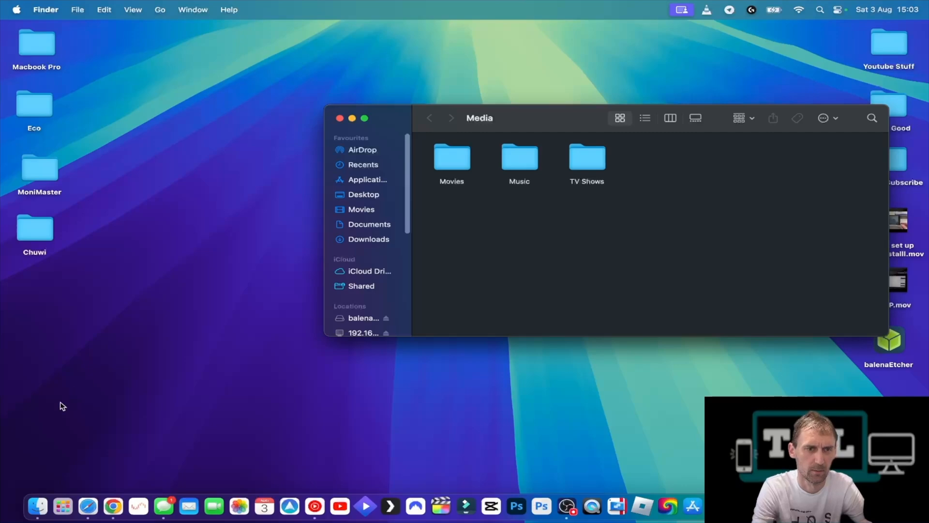
Browse the Tower server's unraid share in a new Finder window, then bring up Safari.
{"action": "right_click", "coordinate": [37, 505]}
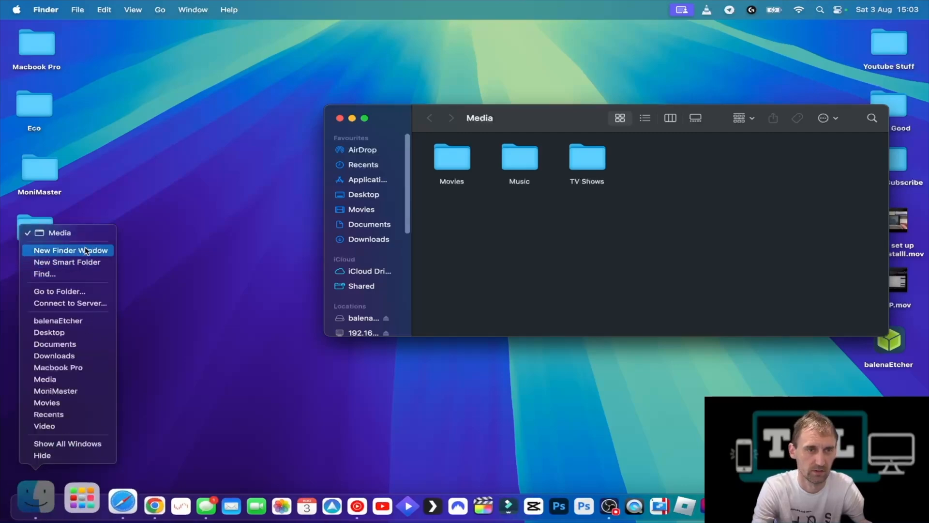
{"action": "left_click", "coordinate": [70, 249]}
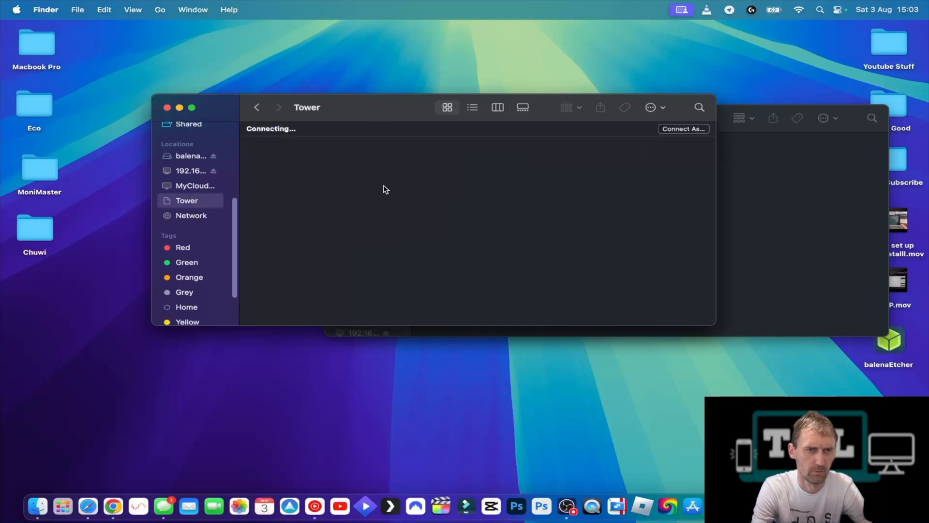
{"action": "left_click", "coordinate": [413, 162]}
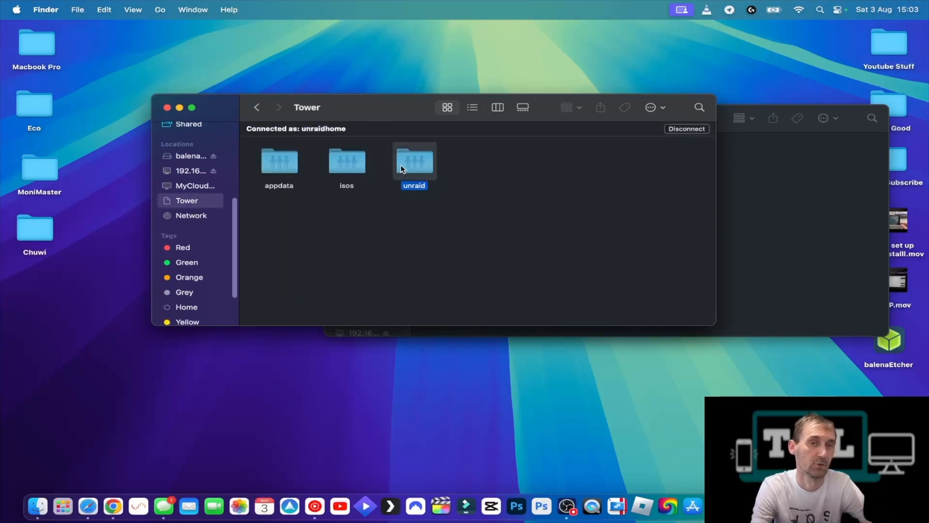
{"action": "double_click", "coordinate": [413, 160]}
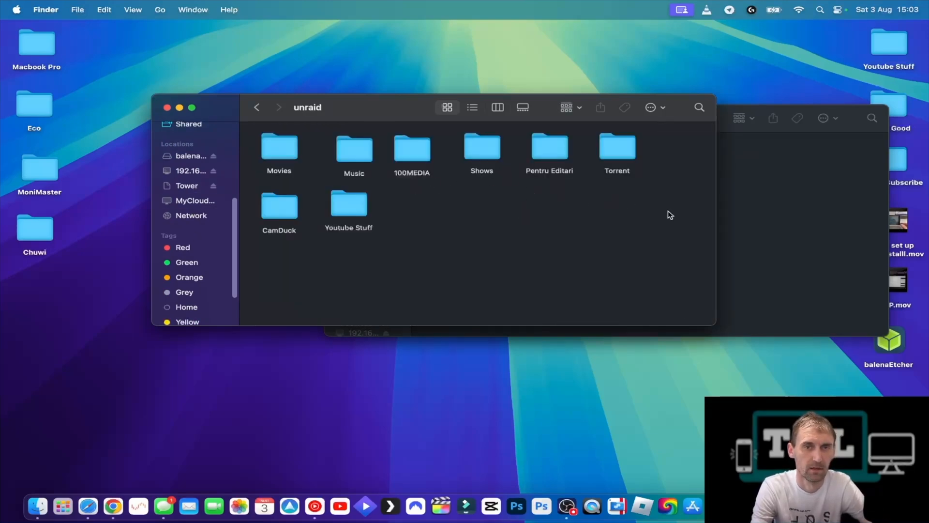
{"action": "double_click", "coordinate": [279, 147]}
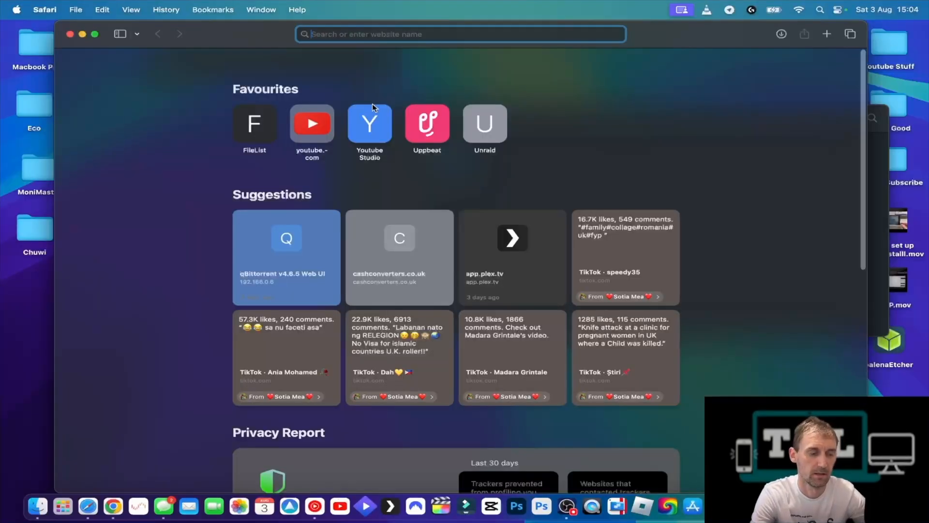
Install Jellyfin from the CasaOS App Store at 192.168.0.210 and launch it into its setup wizard.
{"action": "type", "text": "192.168.0.6:8080"}
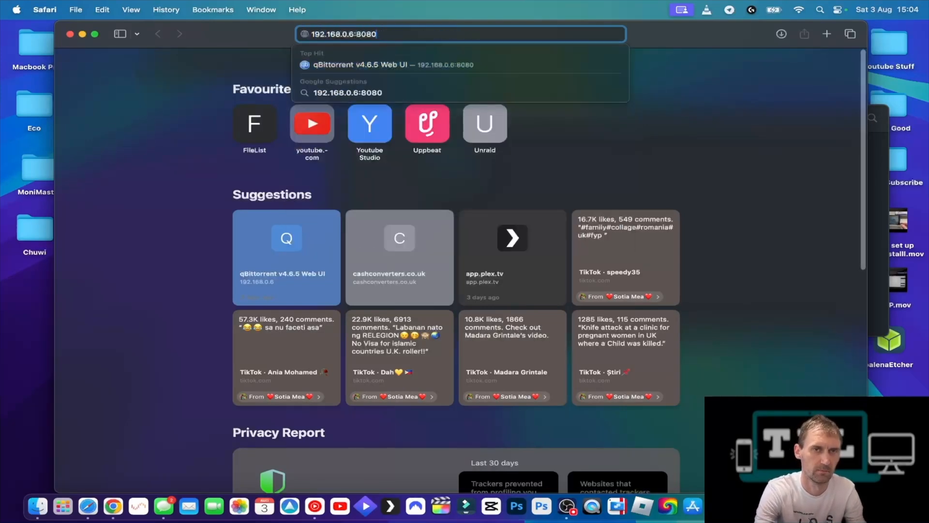
{"action": "type", "text": "192.168.0.210"}
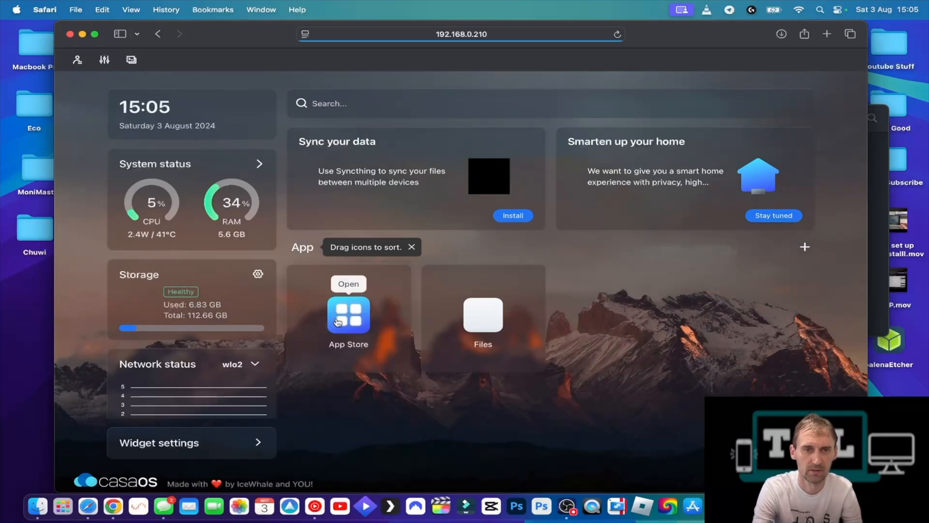
{"action": "left_click", "coordinate": [349, 314]}
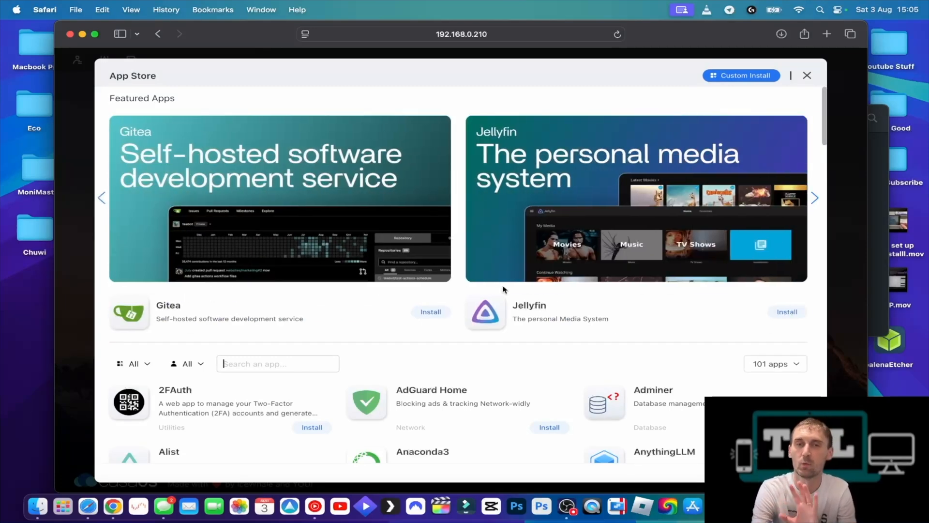
{"action": "left_click", "coordinate": [786, 311]}
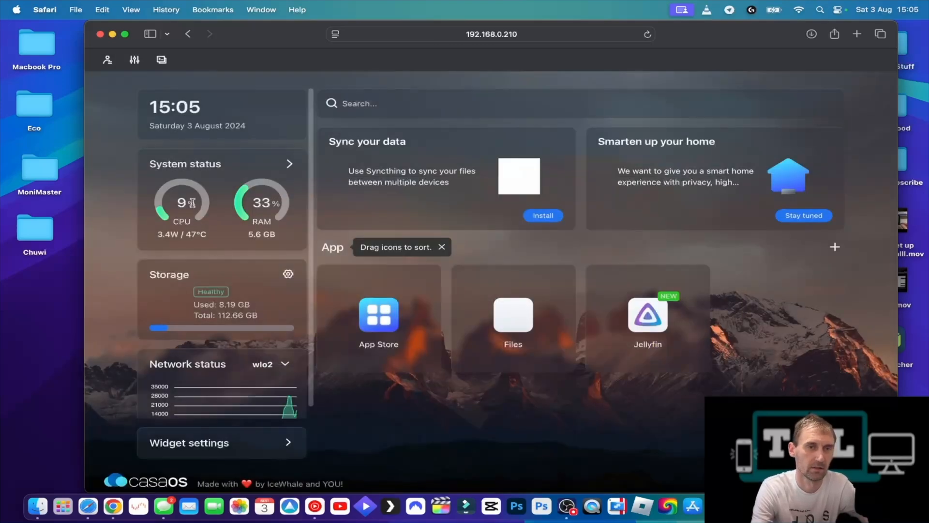
{"action": "left_click", "coordinate": [379, 313]}
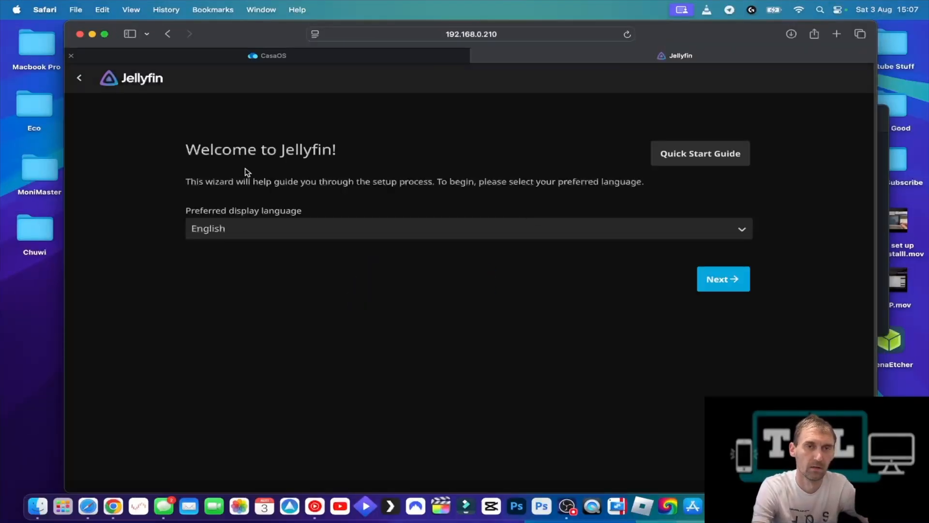
{"action": "left_click", "coordinate": [722, 279]}
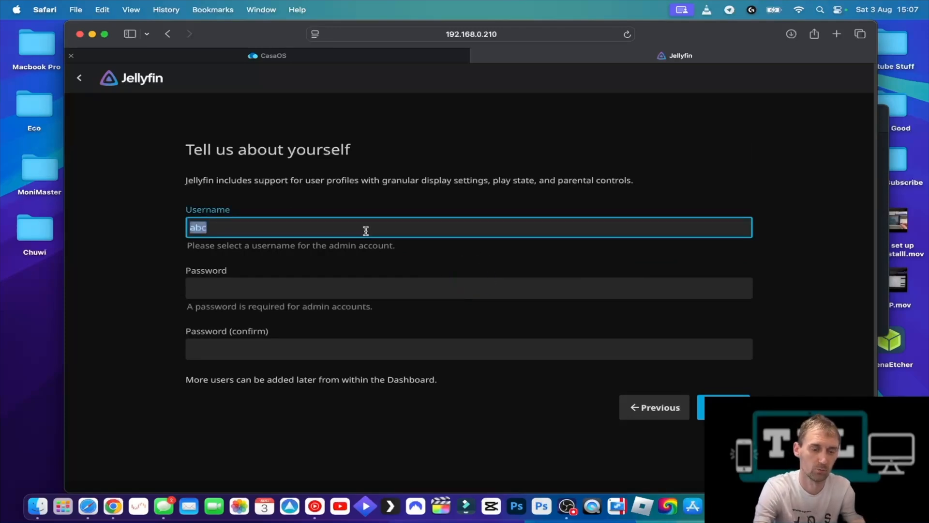
{"action": "left_click", "coordinate": [469, 288]}
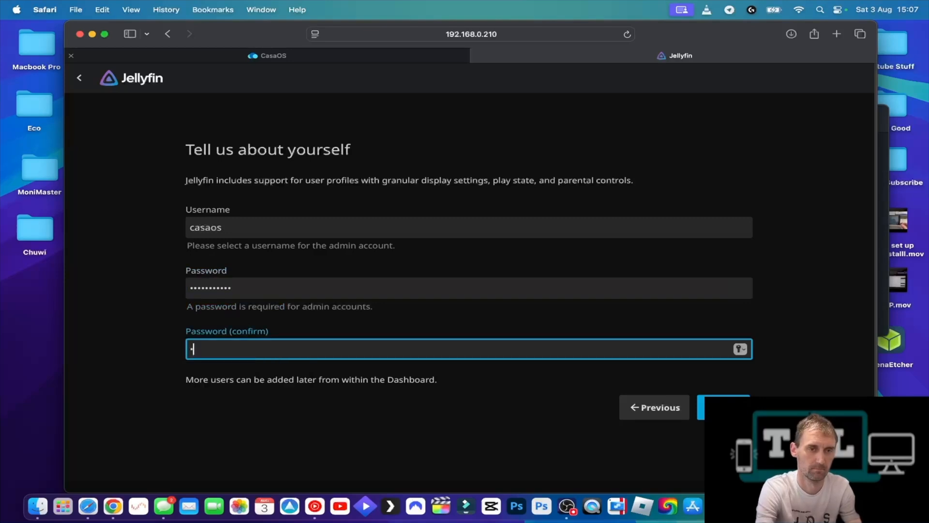
{"action": "type", "text": "password"}
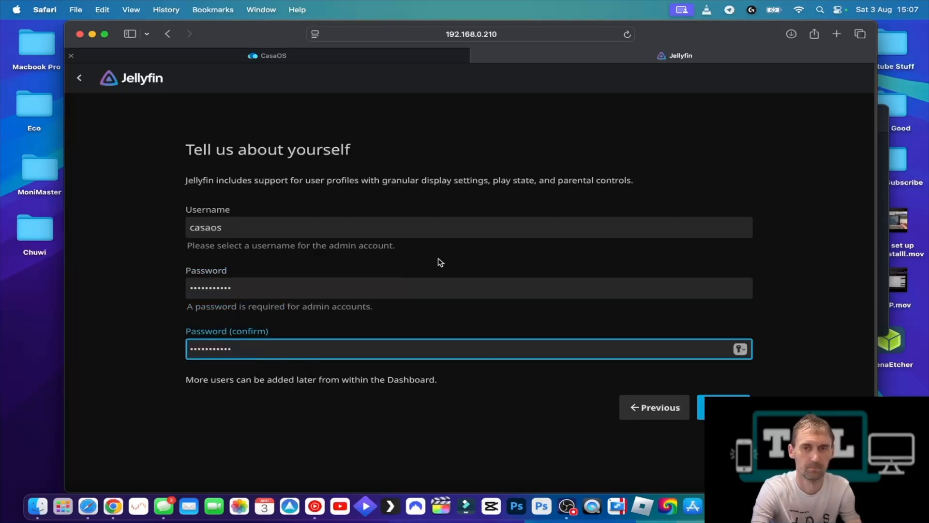
{"action": "left_click", "coordinate": [722, 407]}
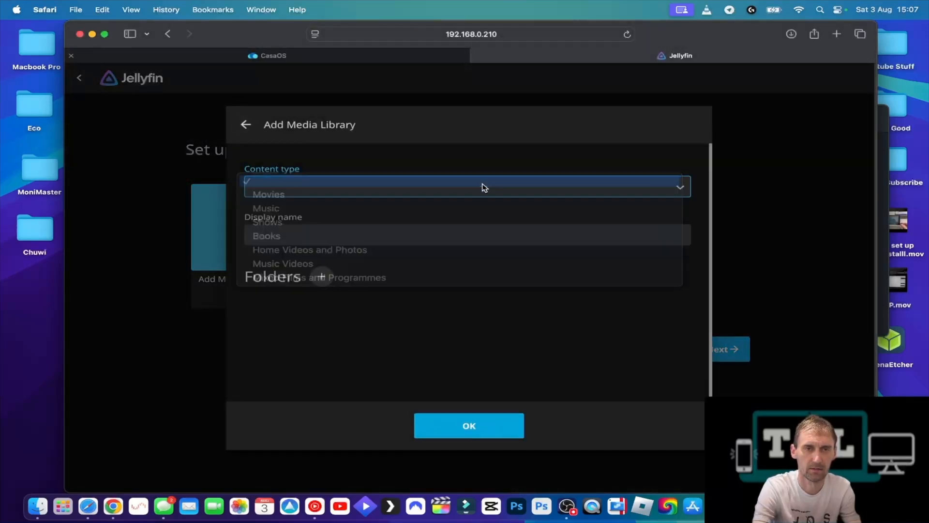
Add a Movies library sourced from the /Media/Movies folder.
{"action": "left_click", "coordinate": [268, 193]}
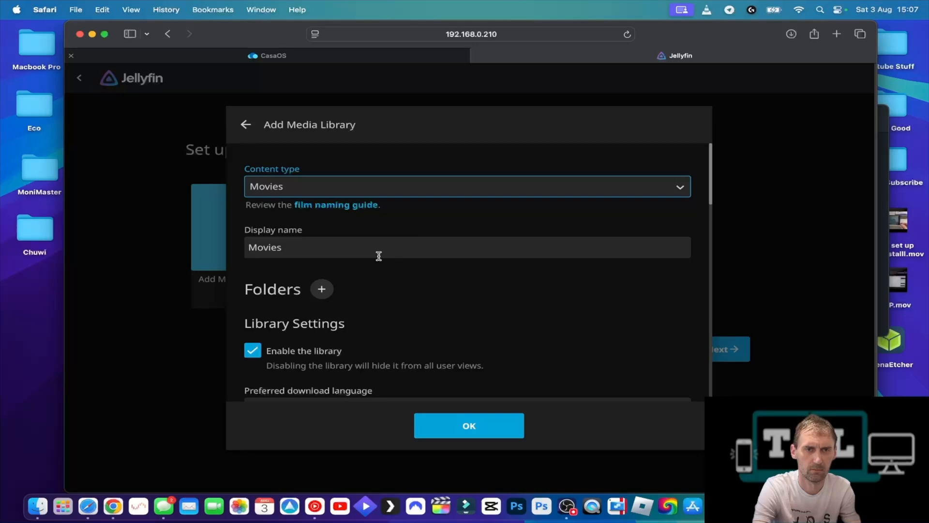
{"action": "left_click", "coordinate": [322, 288]}
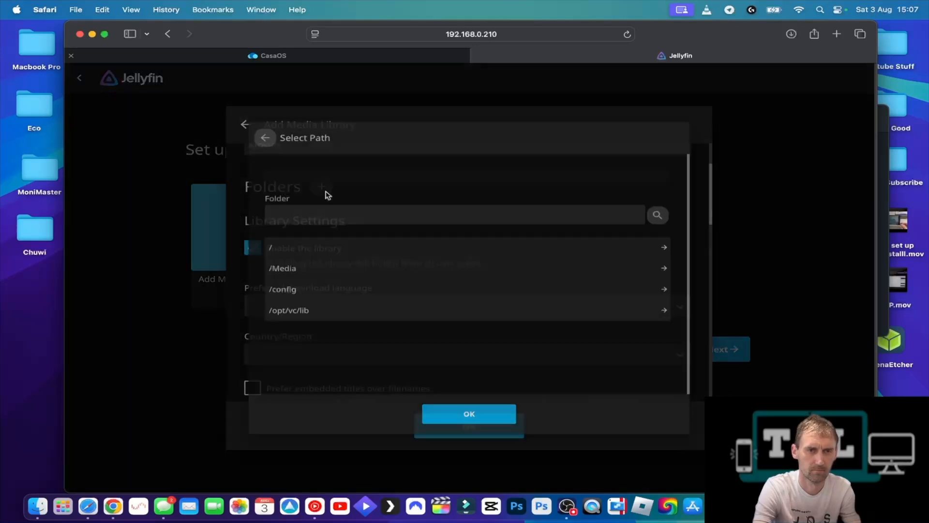
{"action": "left_click", "coordinate": [283, 268]}
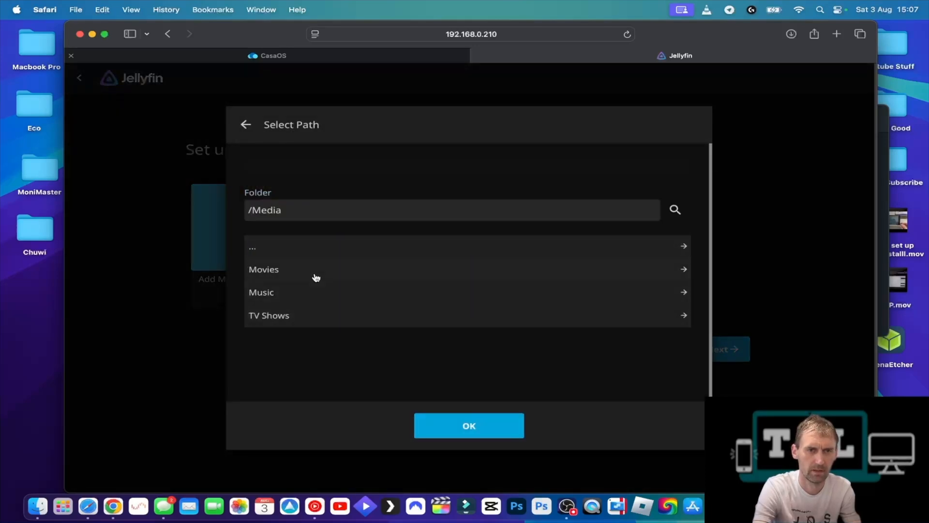
{"action": "left_click", "coordinate": [468, 426]}
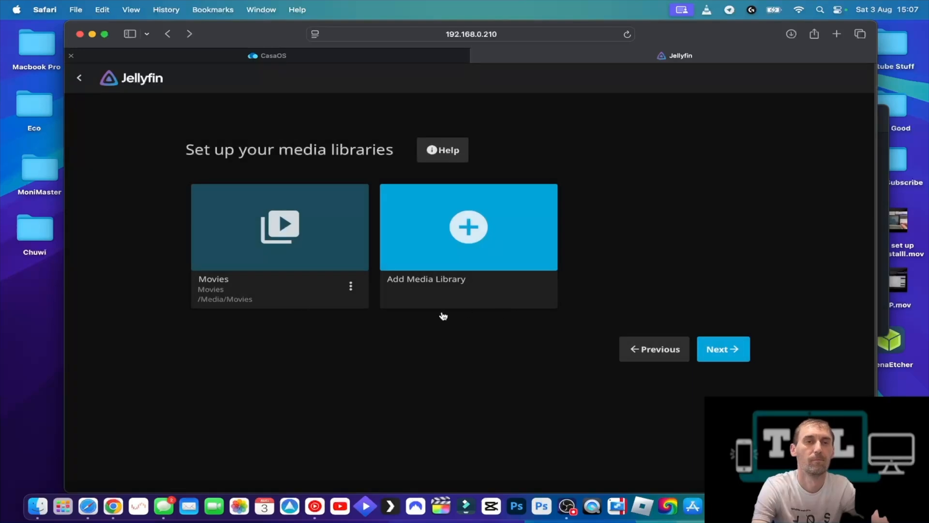
{"action": "mouse_move", "coordinate": [552, 282]}
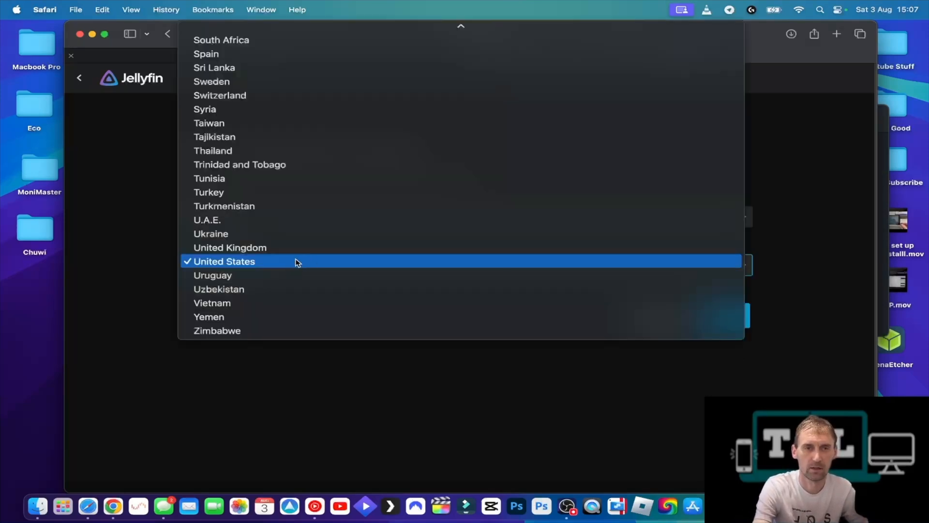
Set metadata country to United States, keep remote access defaults and finish the wizard.
{"action": "left_click", "coordinate": [223, 262]}
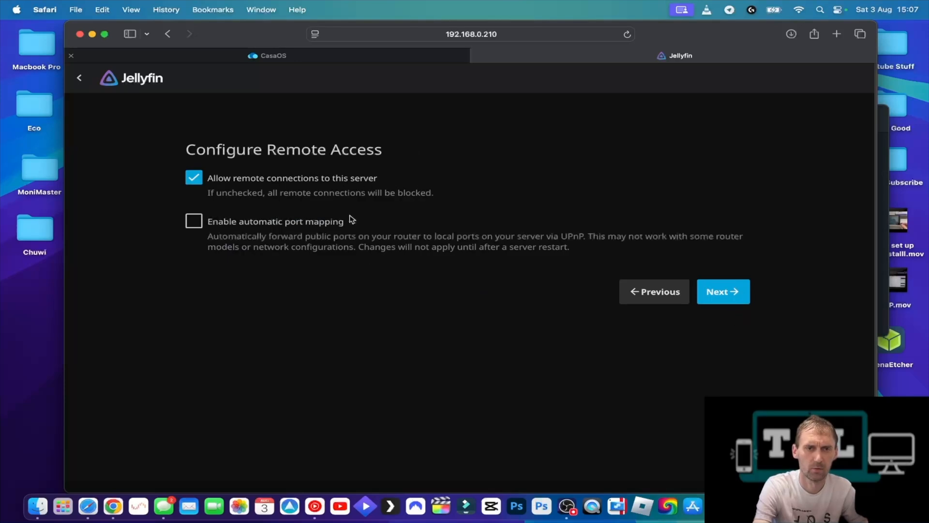
{"action": "left_click", "coordinate": [722, 291]}
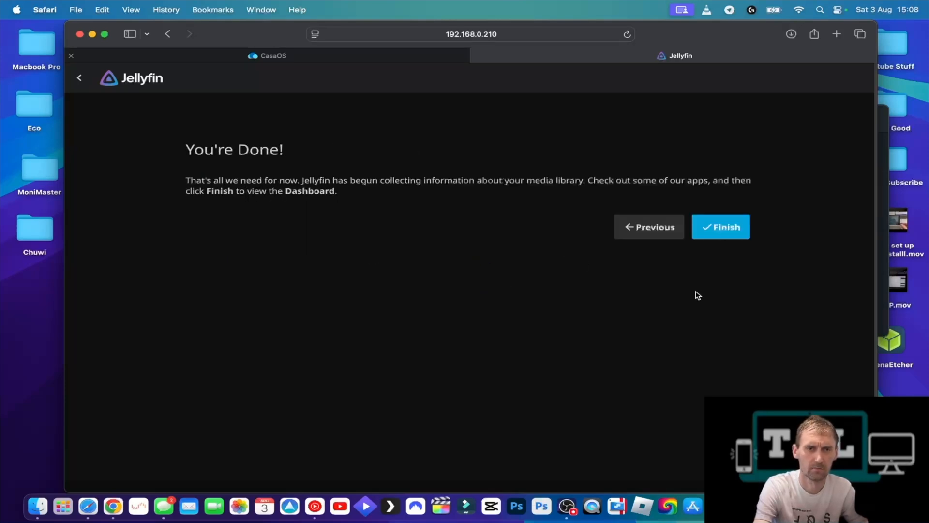
{"action": "left_click", "coordinate": [720, 227]}
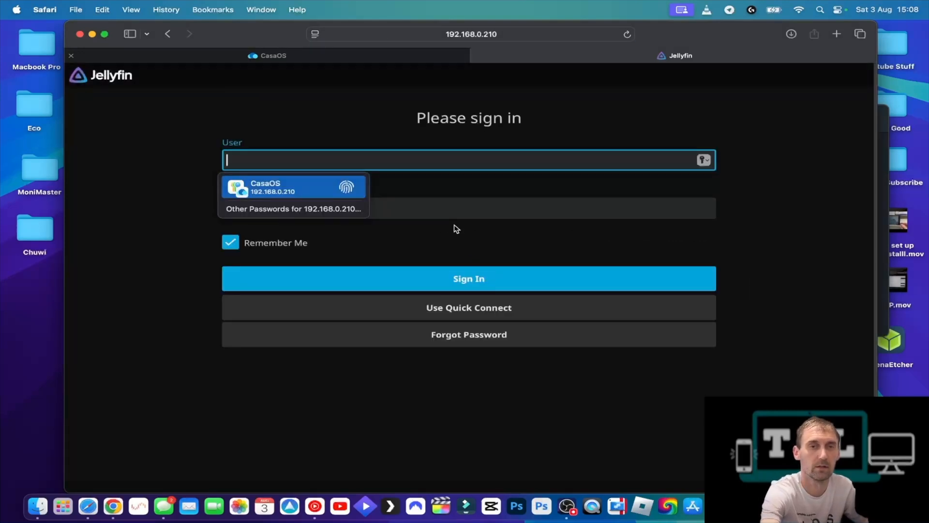
Sign in with the saved CasaOS login and choose English – SUBRIP subtitles for Don't Worry Darling.
{"action": "left_click", "coordinate": [292, 186]}
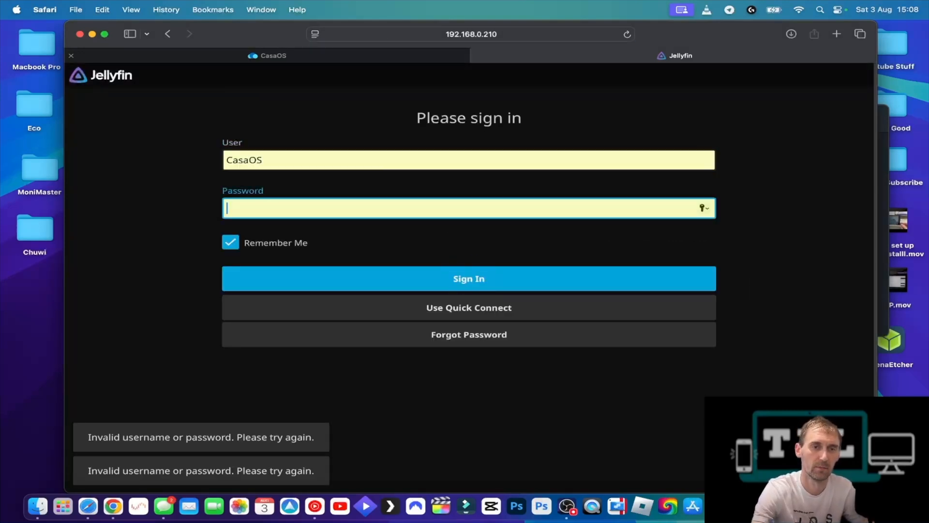
{"action": "left_click", "coordinate": [469, 279]}
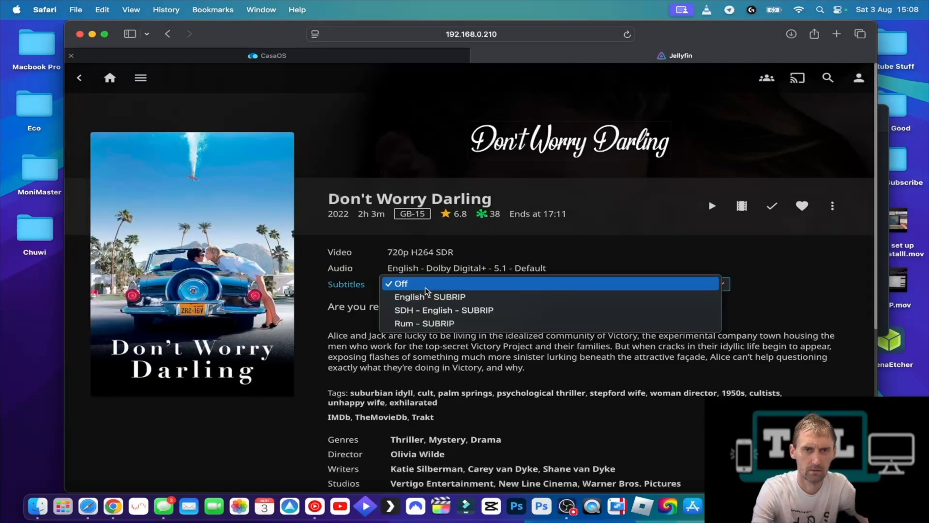
{"action": "mouse_move", "coordinate": [479, 310]}
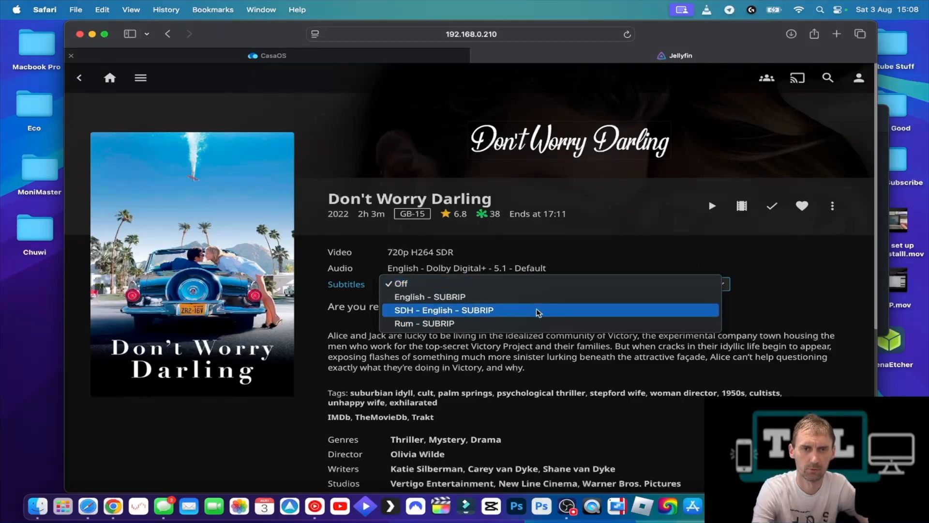
{"action": "left_click", "coordinate": [429, 296]}
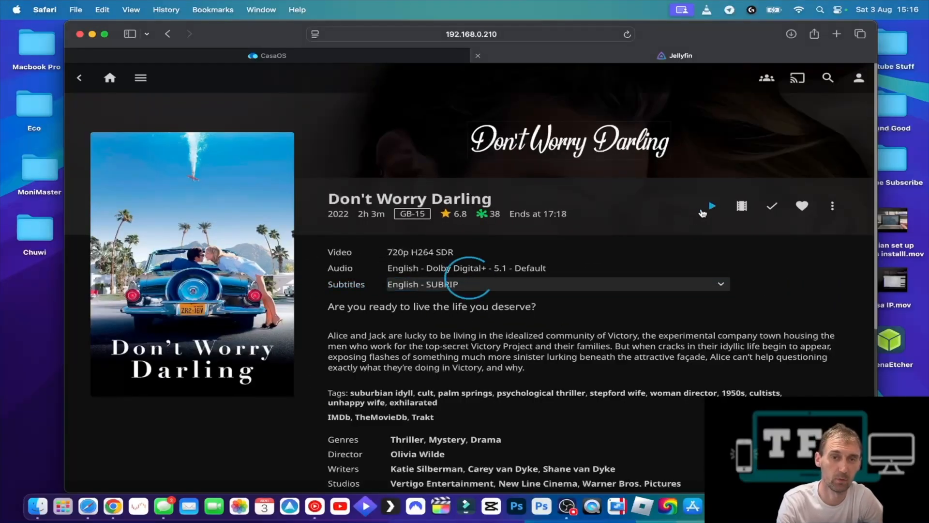
Play Don't Worry Darling, check playback settings and return to the CasaOS dashboard tab.
{"action": "left_click", "coordinate": [711, 205]}
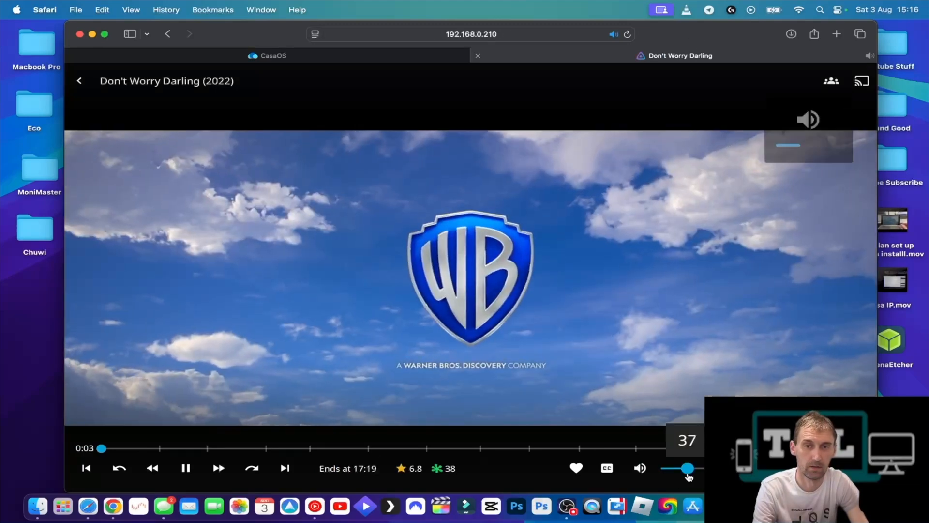
{"action": "left_click", "coordinate": [692, 468]}
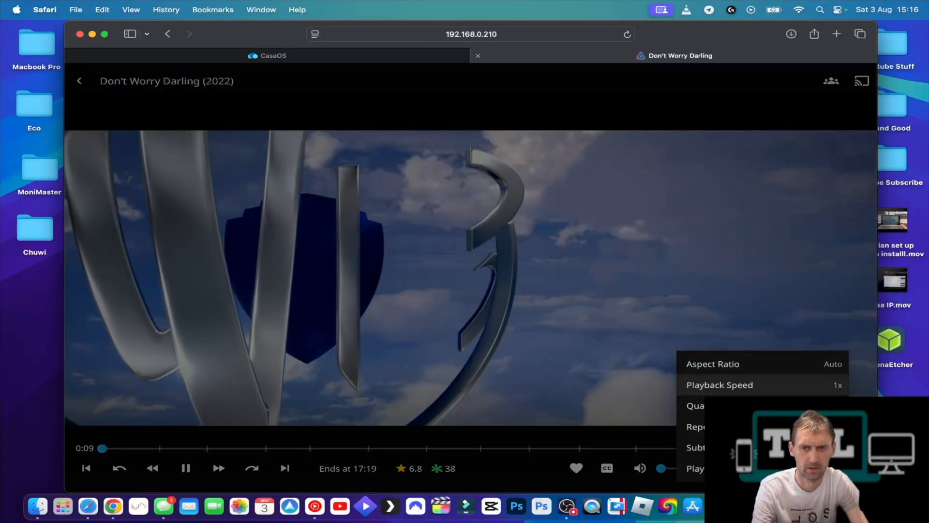
{"action": "left_click", "coordinate": [696, 406]}
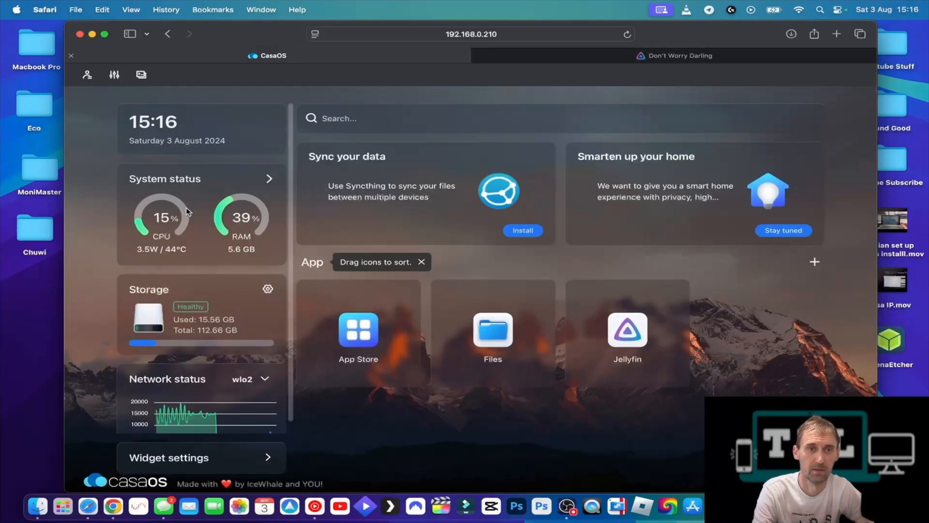
{"action": "mouse_move", "coordinate": [346, 253]}
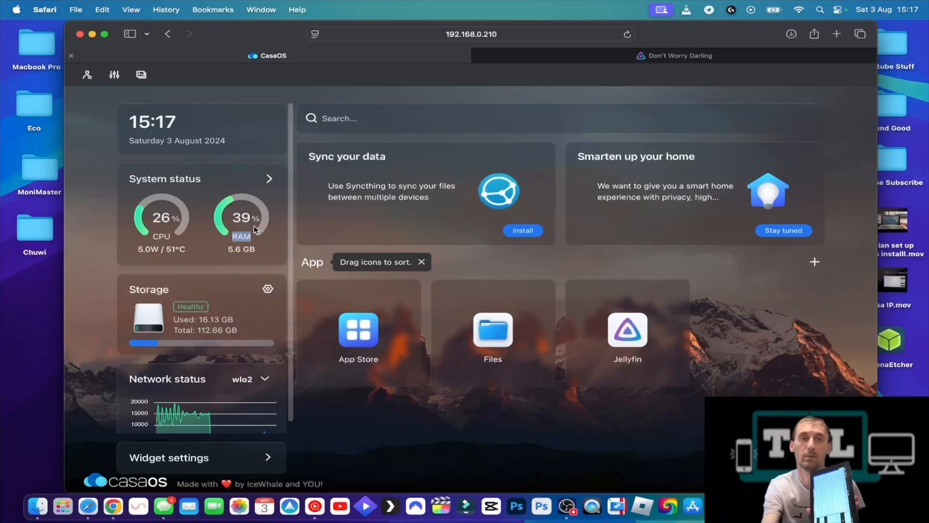
Return to the playing movie, close its tab and close the Safari window.
{"action": "left_click", "coordinate": [679, 55]}
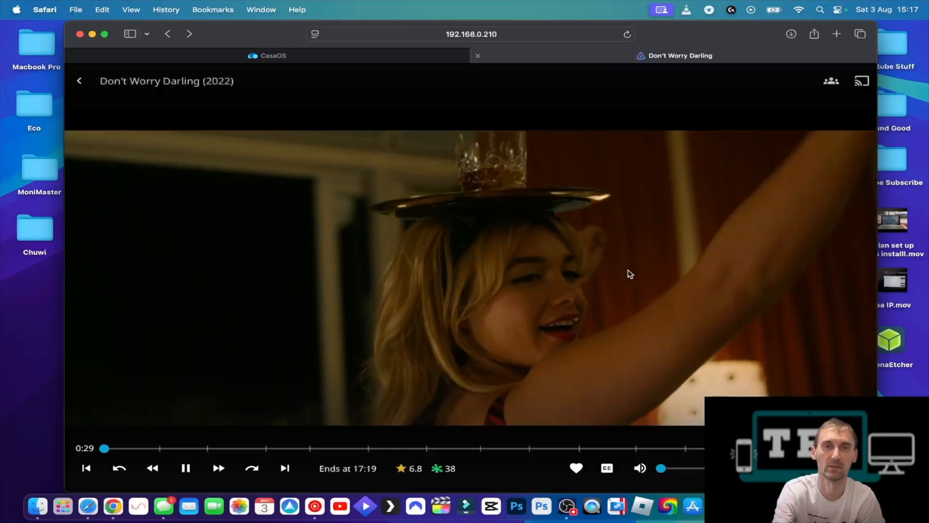
{"action": "left_click", "coordinate": [268, 55]}
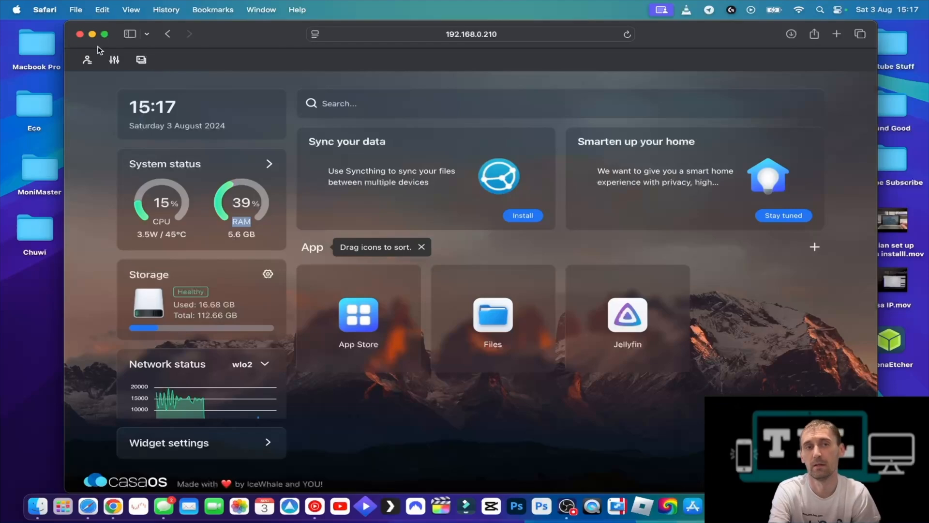
{"action": "left_click", "coordinate": [81, 33]}
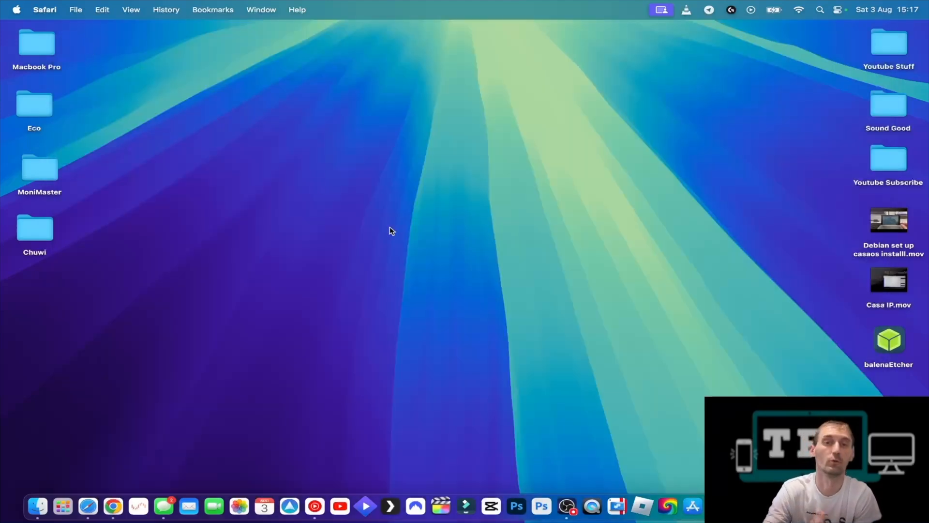